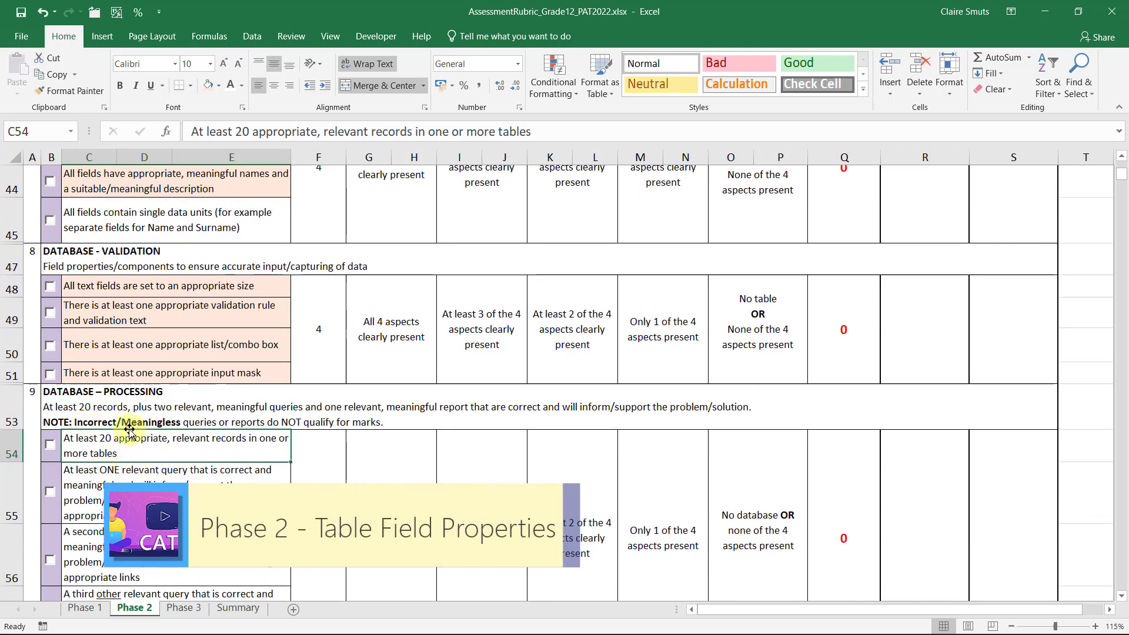
Step: Tick the 'At least 20 appropriate, relevant records' checkbox in the Phase 2 rubric
click(50, 444)
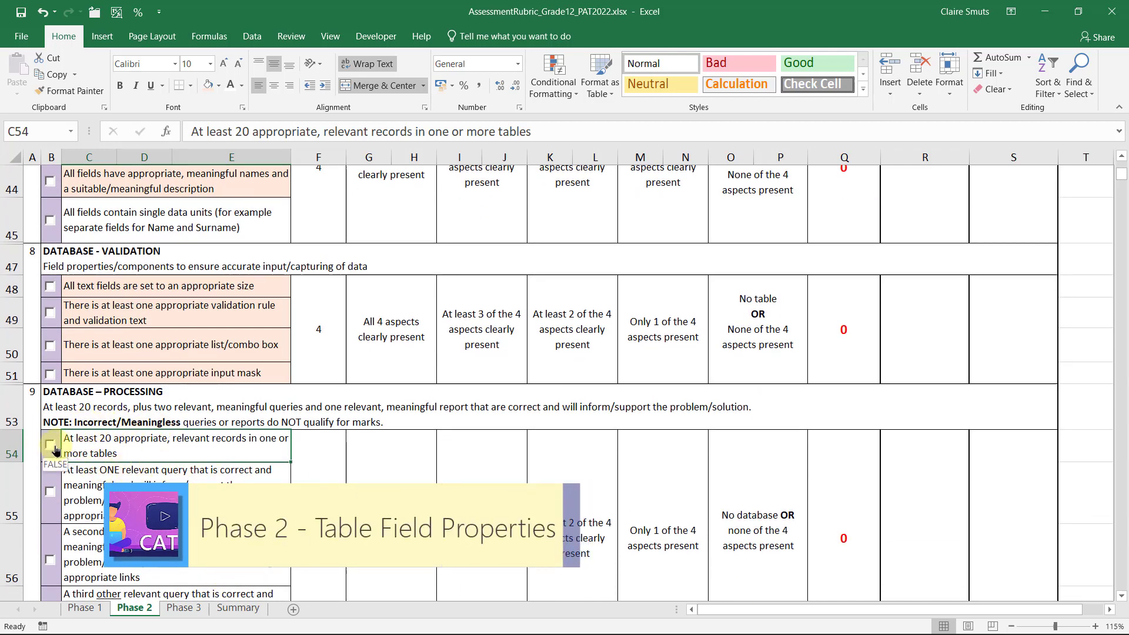
click(50, 444)
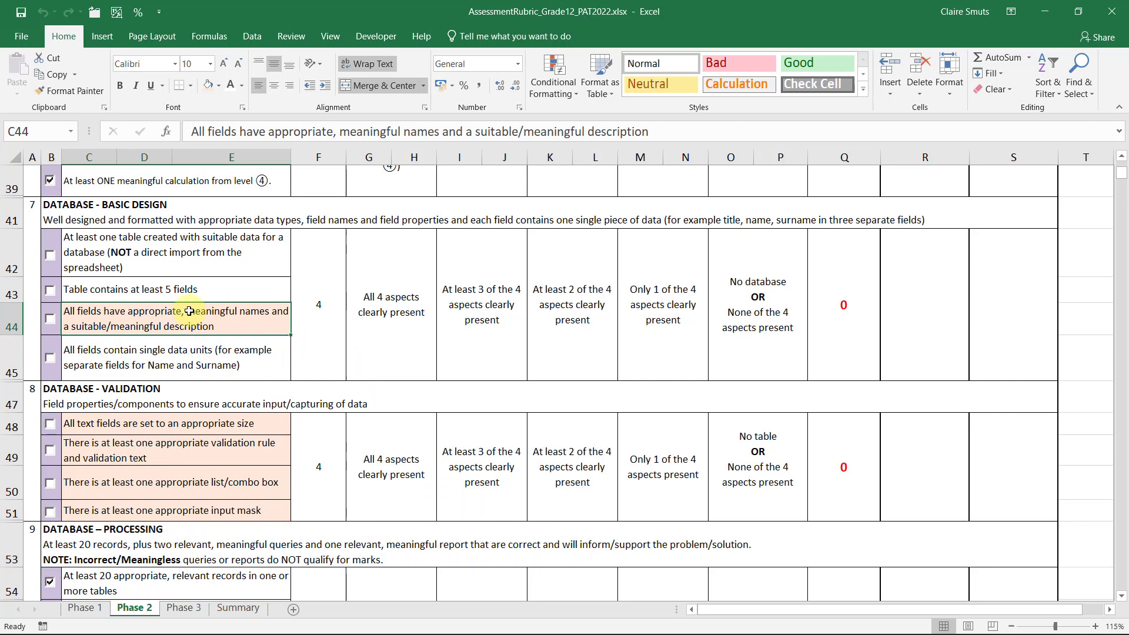
mouse_move(219, 326)
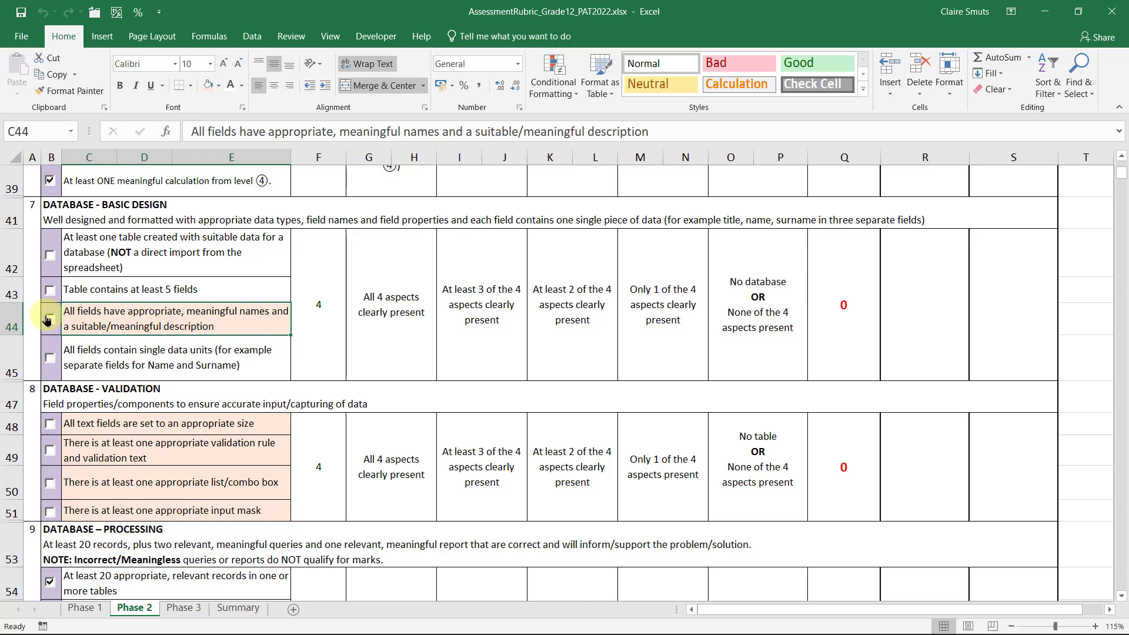
mouse_move(151, 426)
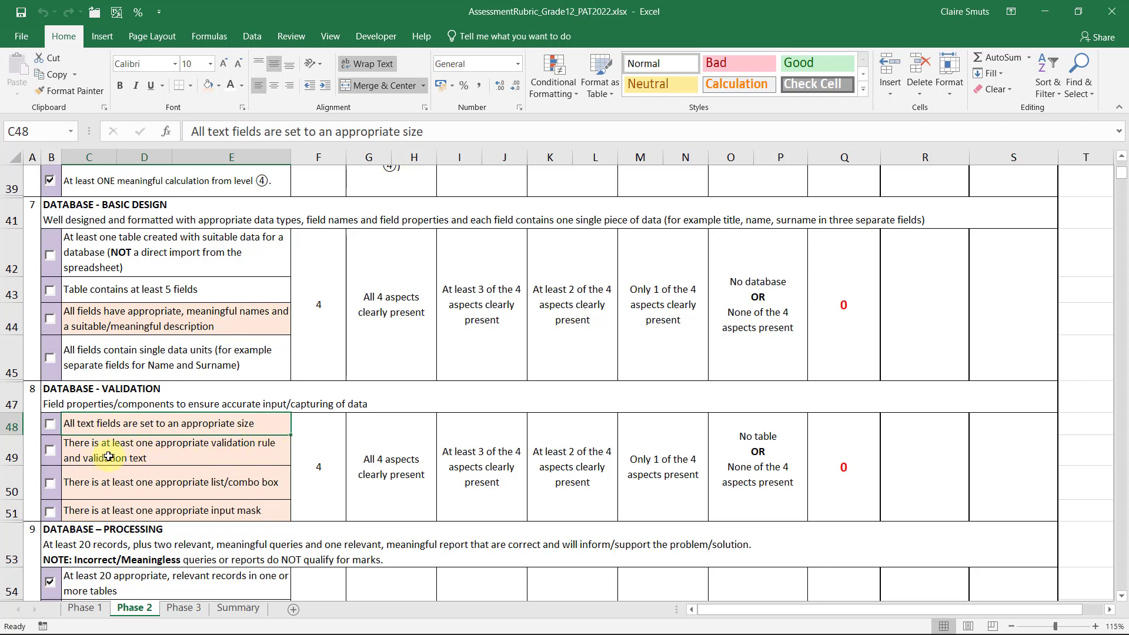
mouse_move(166, 482)
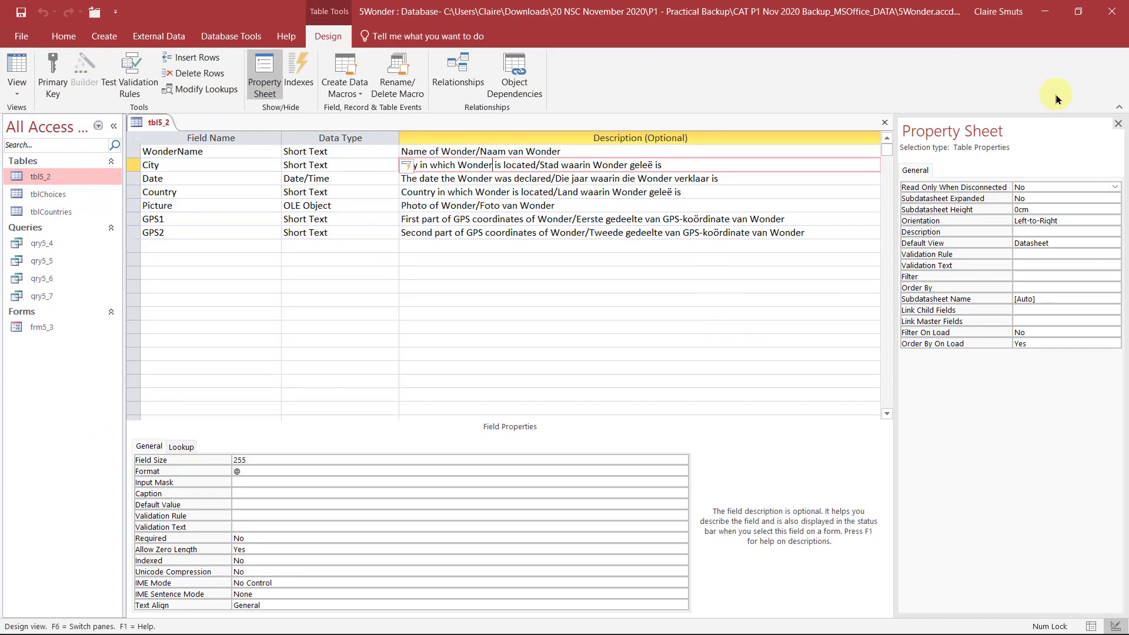
mouse_move(1118, 123)
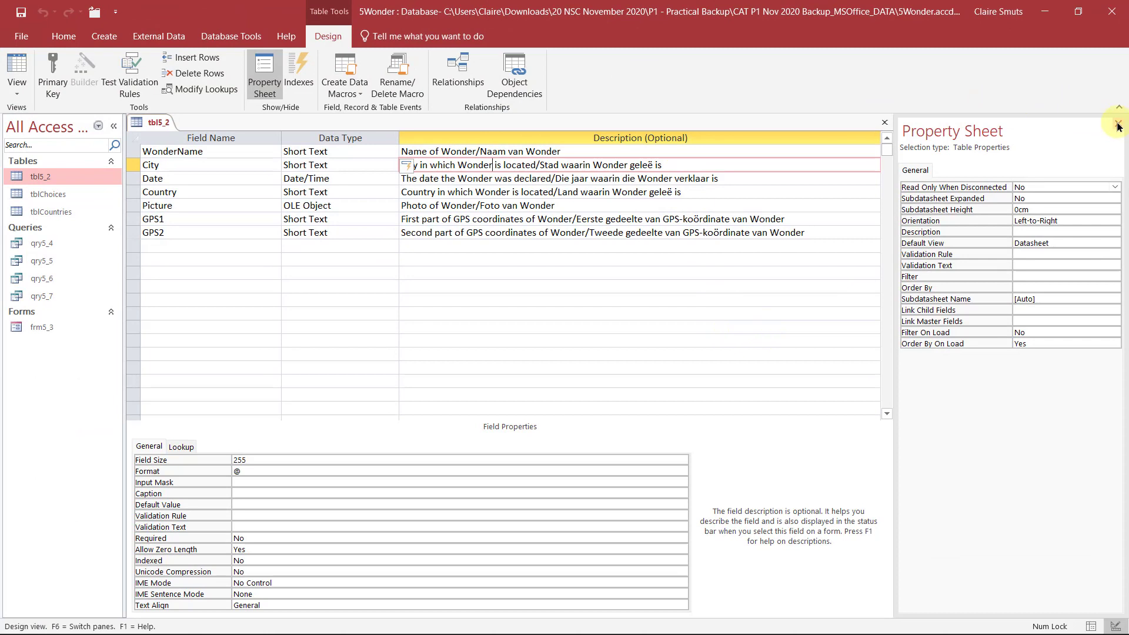
Step: Close the example table's Property Sheet and select the empty row below GPS2
click(1118, 124)
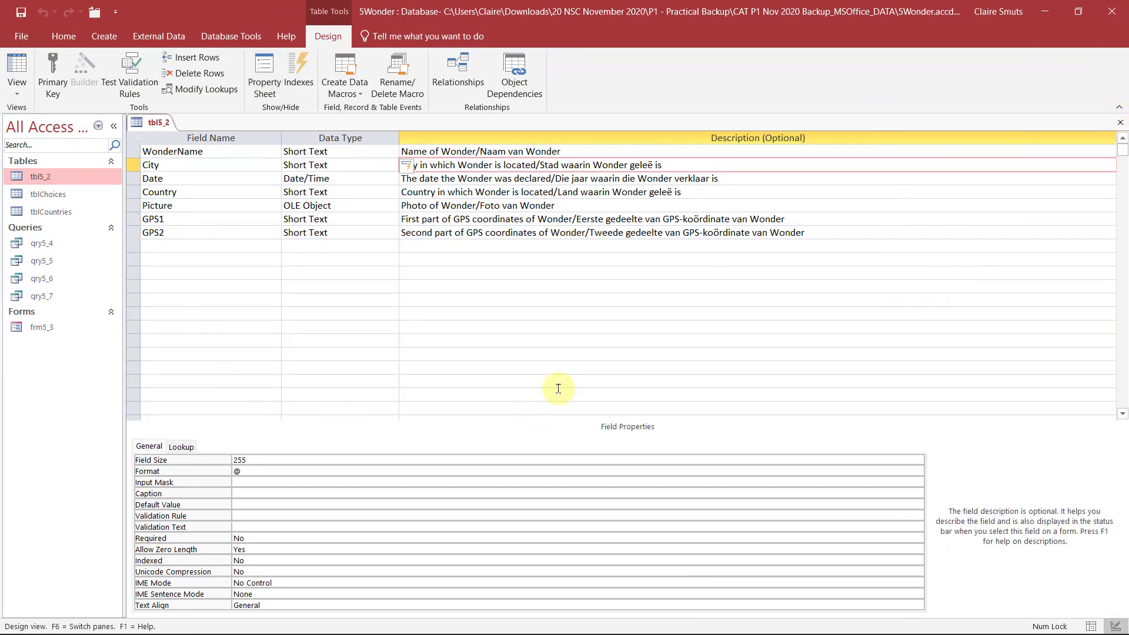
click(172, 152)
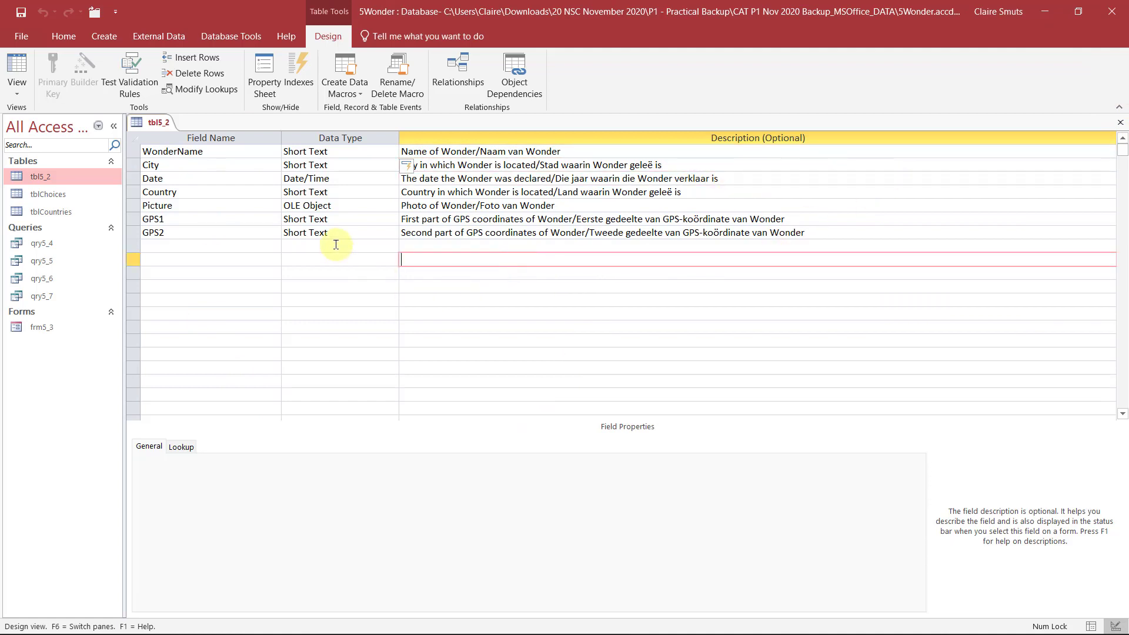
mouse_move(445, 246)
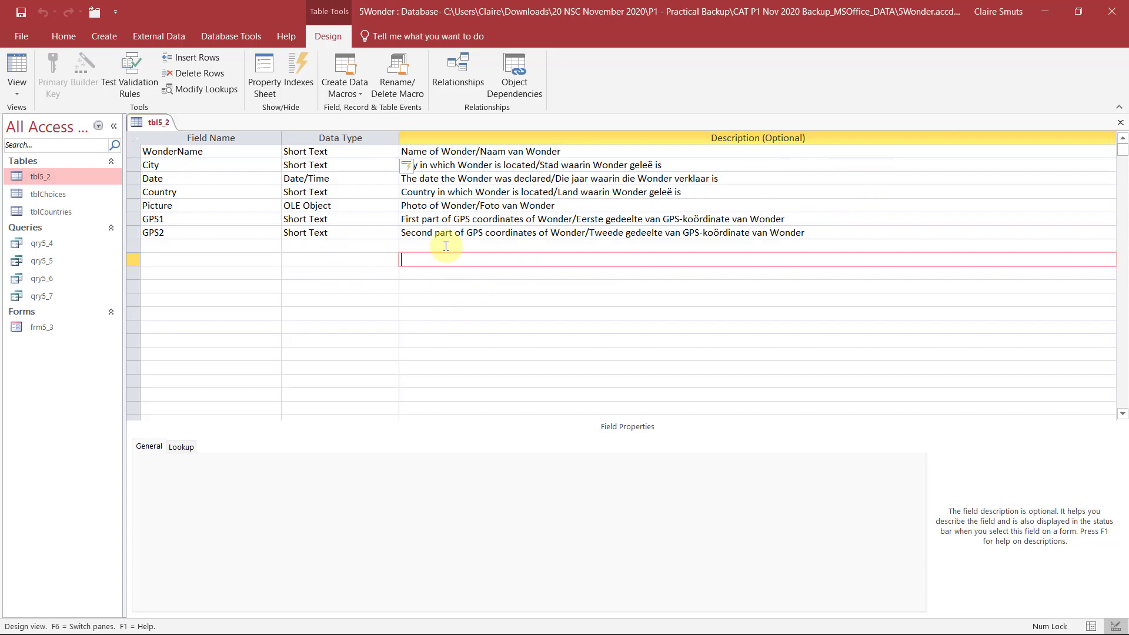
mouse_move(443, 247)
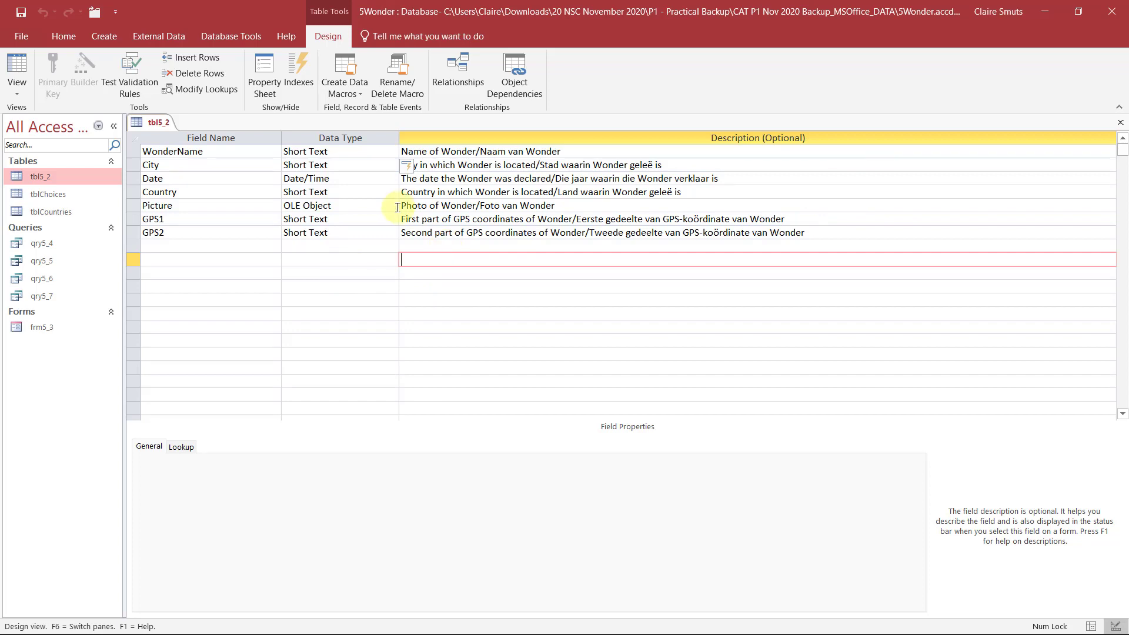
mouse_move(199, 168)
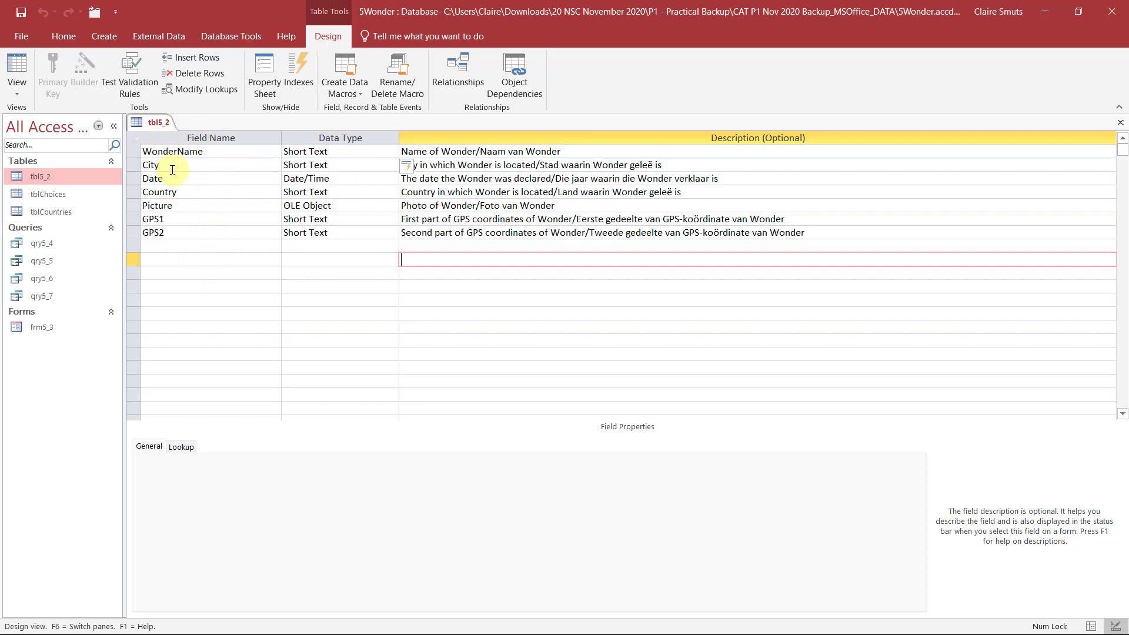
mouse_move(175, 266)
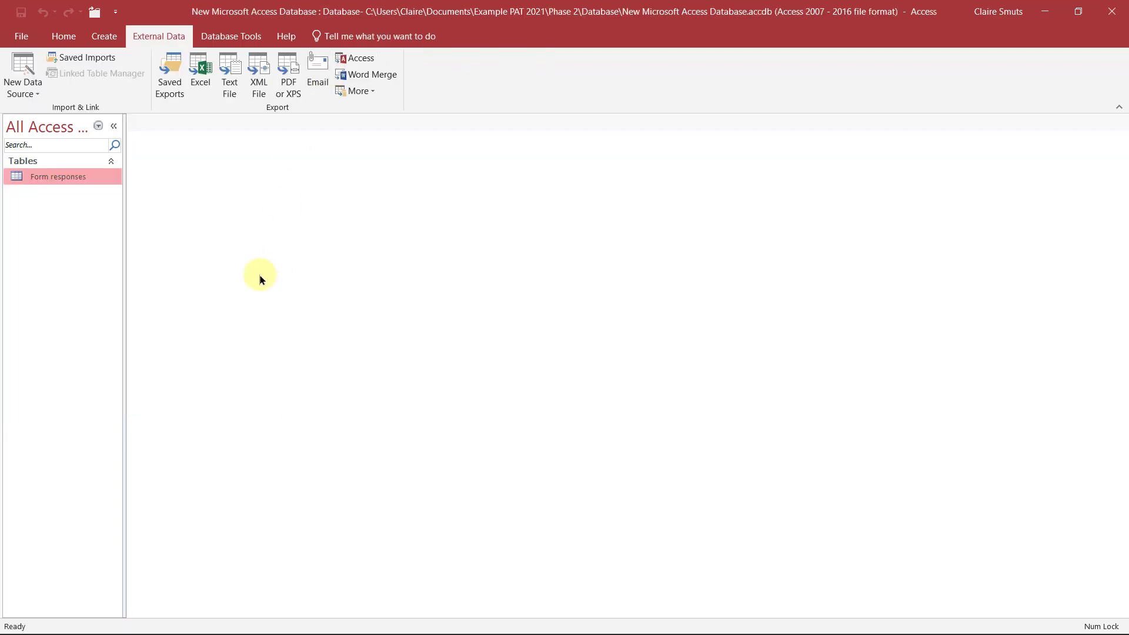
Step: Open Form responses in Design view and inspect the Gender and Timestamp field properties
double_click(58, 177)
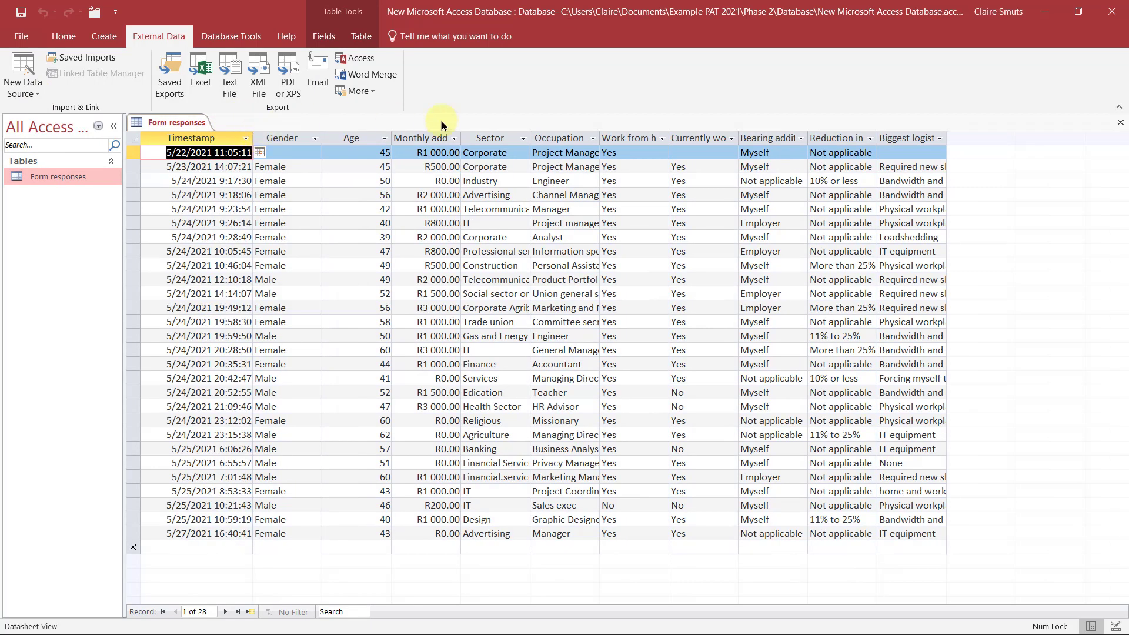
click(64, 36)
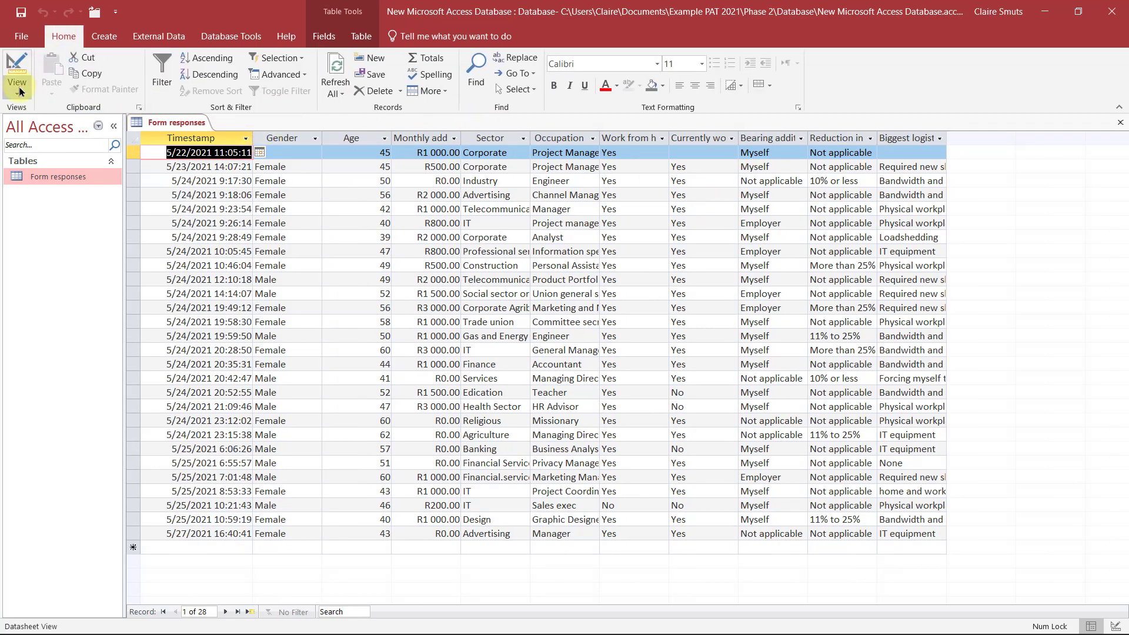
click(16, 65)
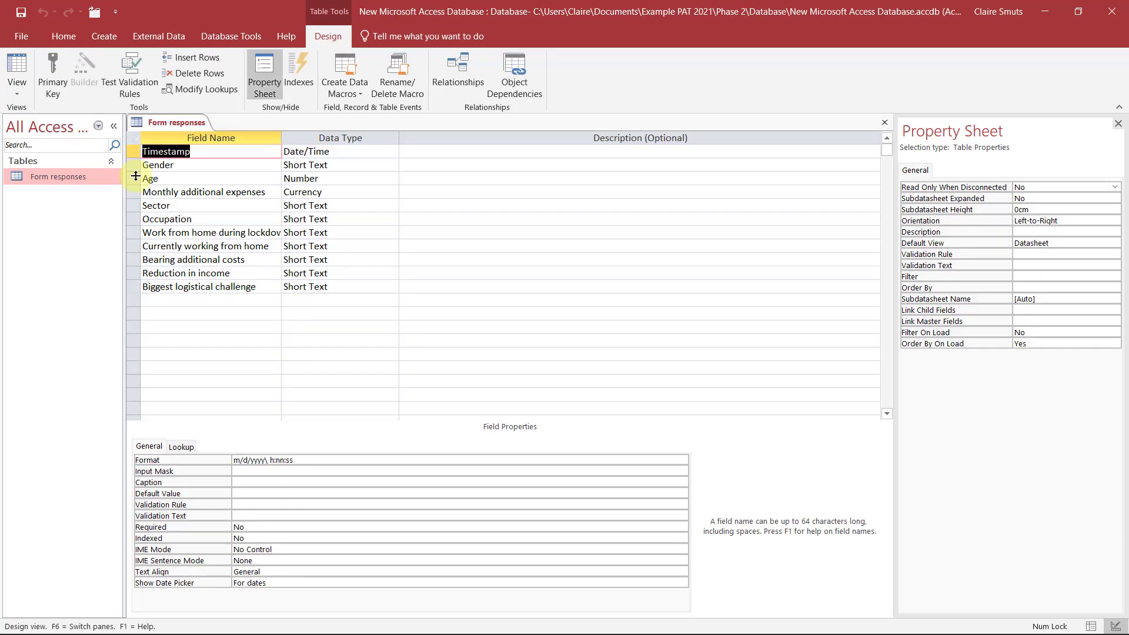
click(171, 165)
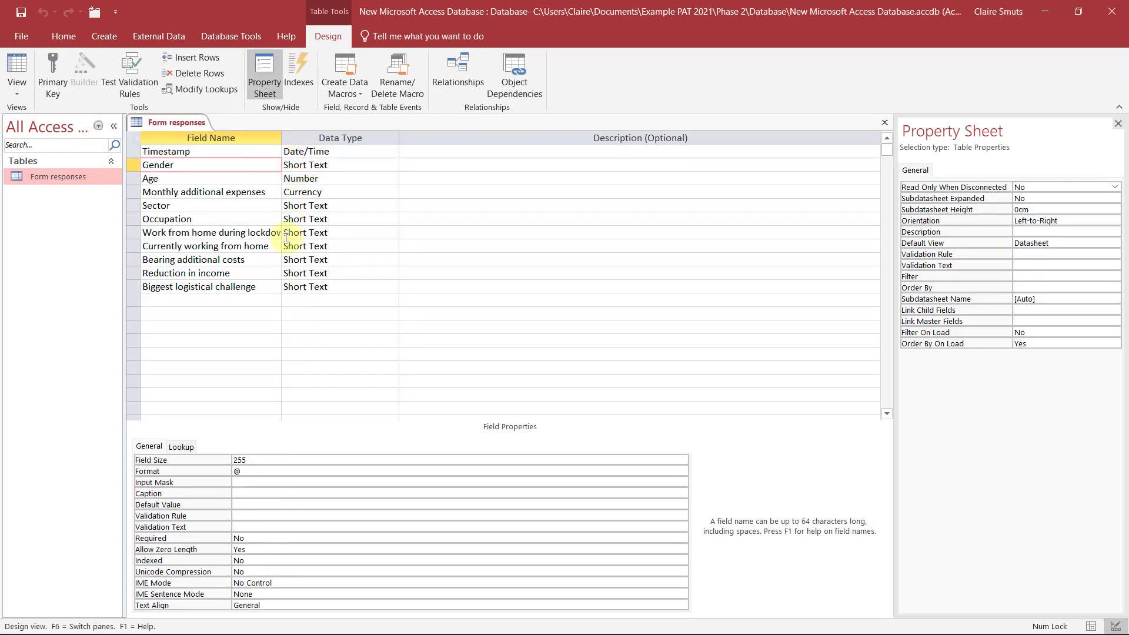
click(166, 151)
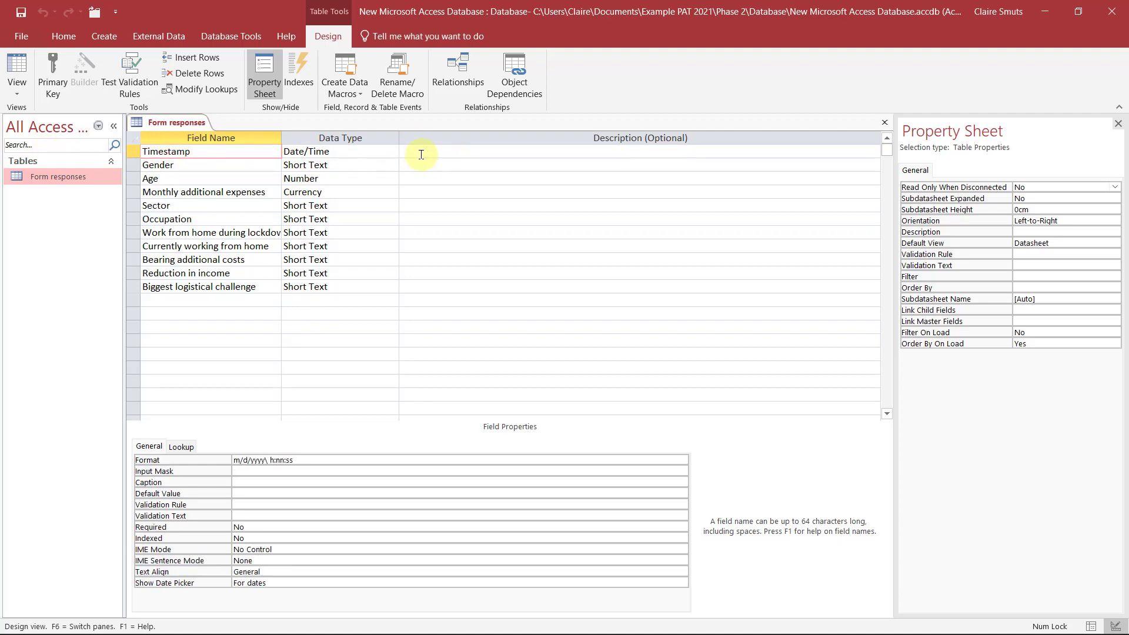
click(640, 155)
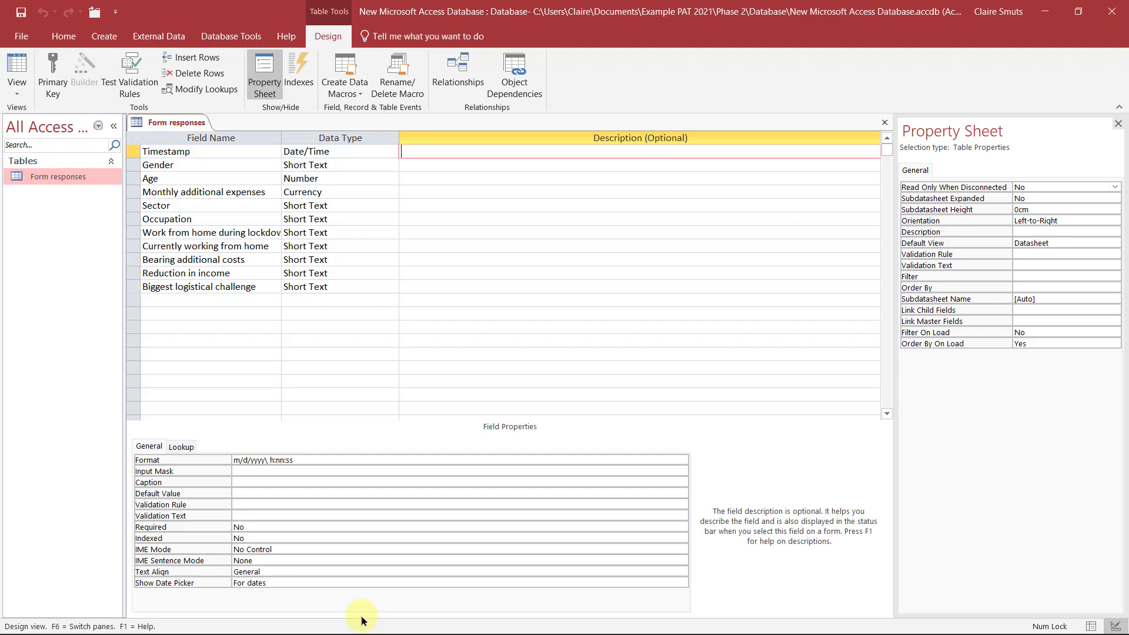
mouse_move(347, 603)
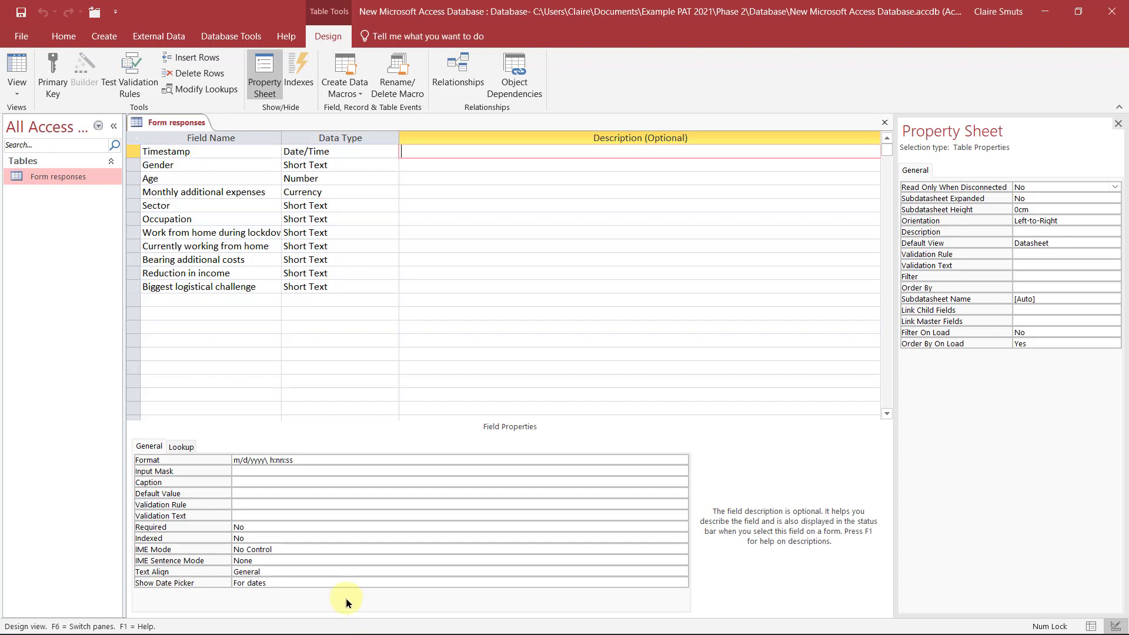
mouse_move(337, 561)
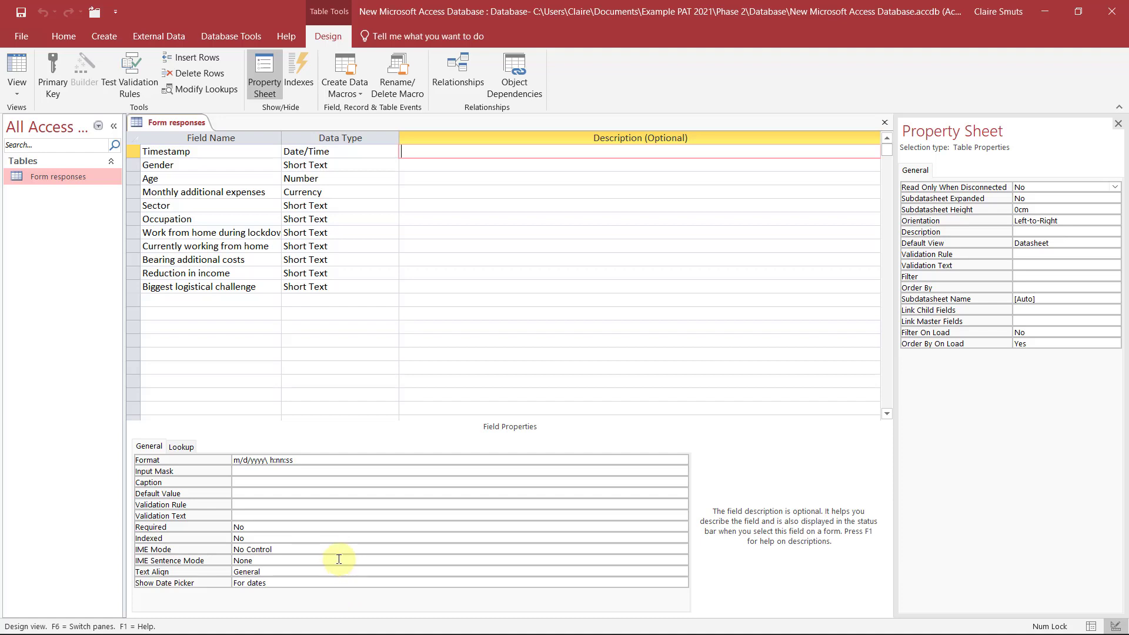
mouse_move(344, 510)
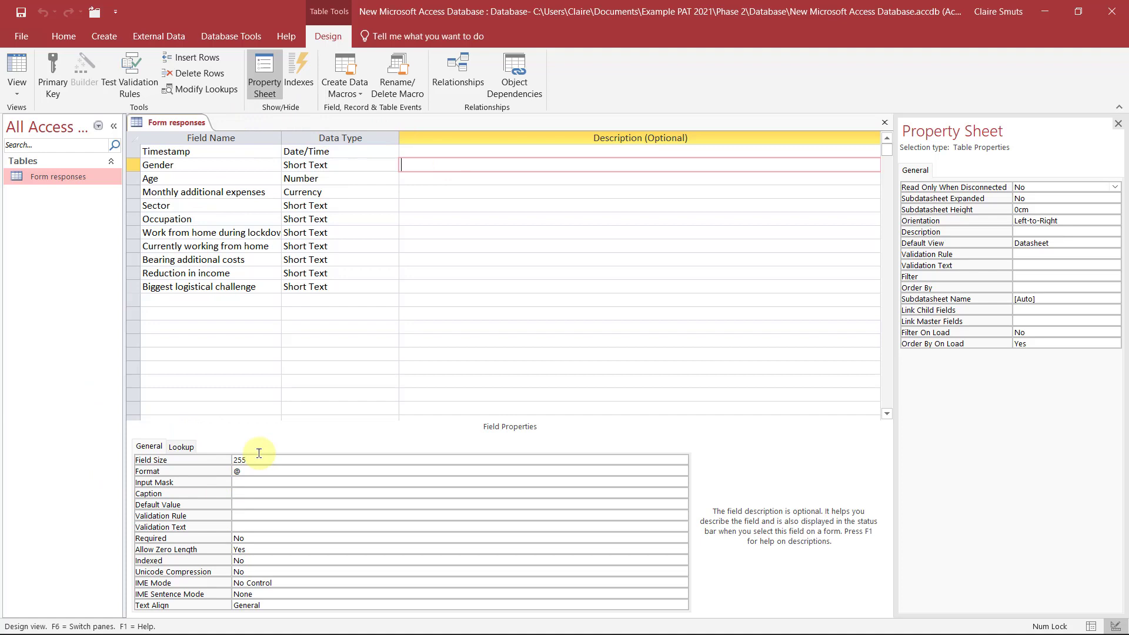
mouse_move(242, 480)
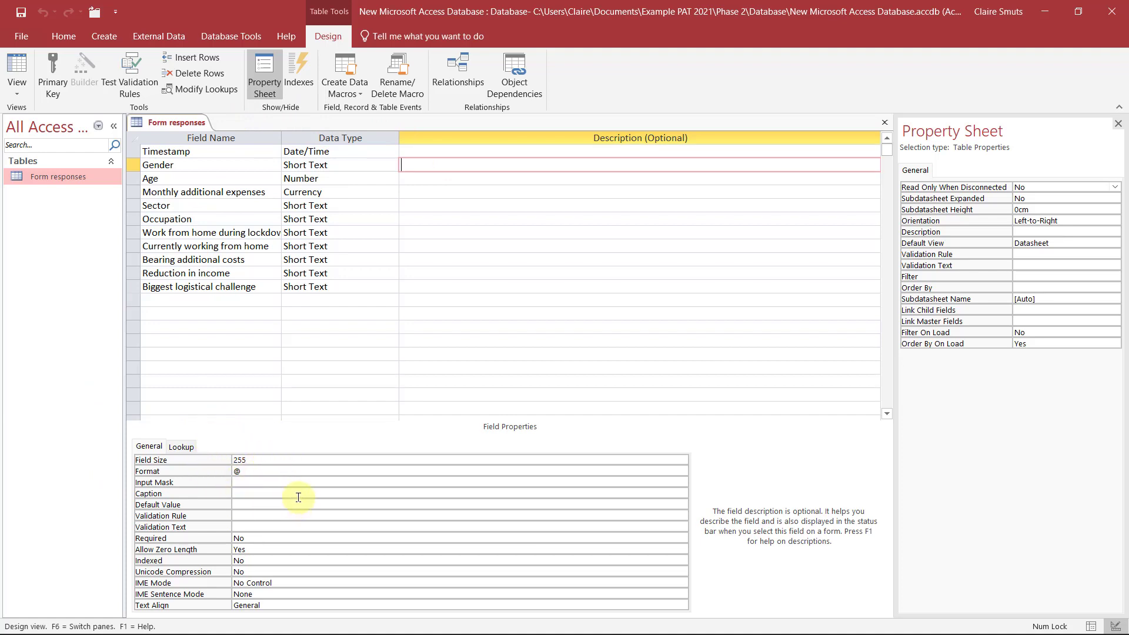
mouse_move(313, 461)
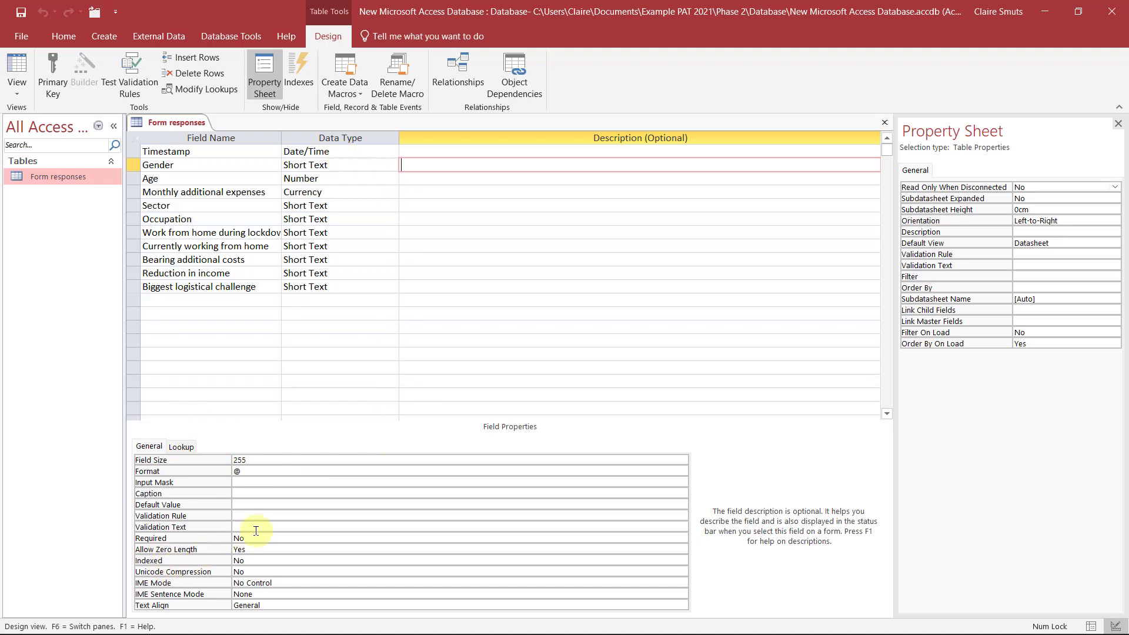
mouse_move(261, 517)
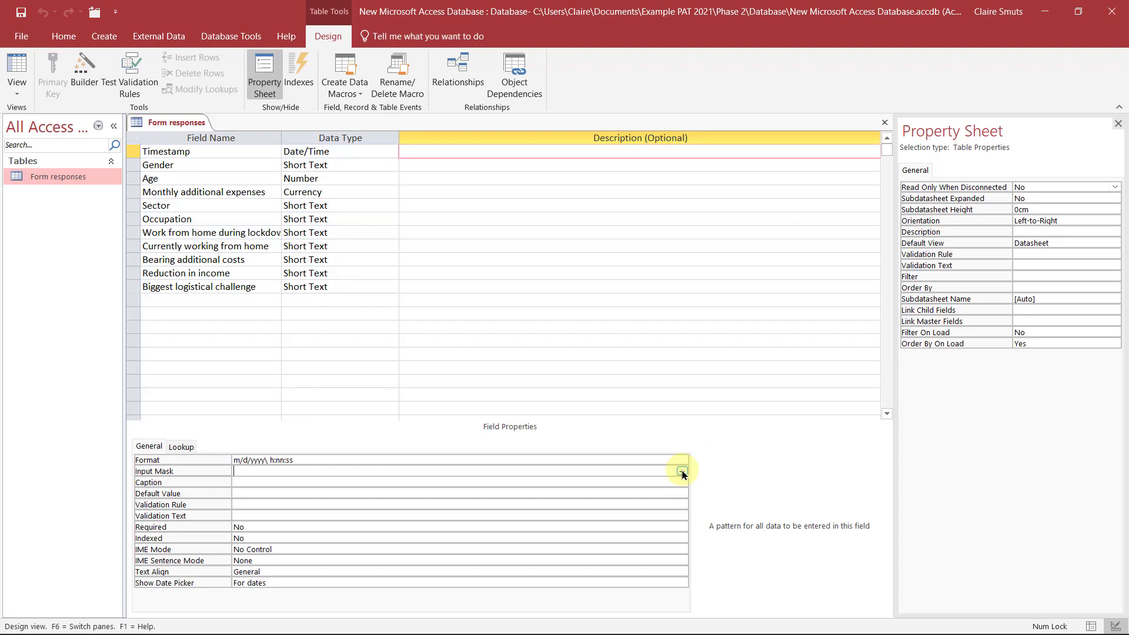
Step: Launch the Input Mask Wizard for Timestamp, then cancel it without applying a mask
click(682, 471)
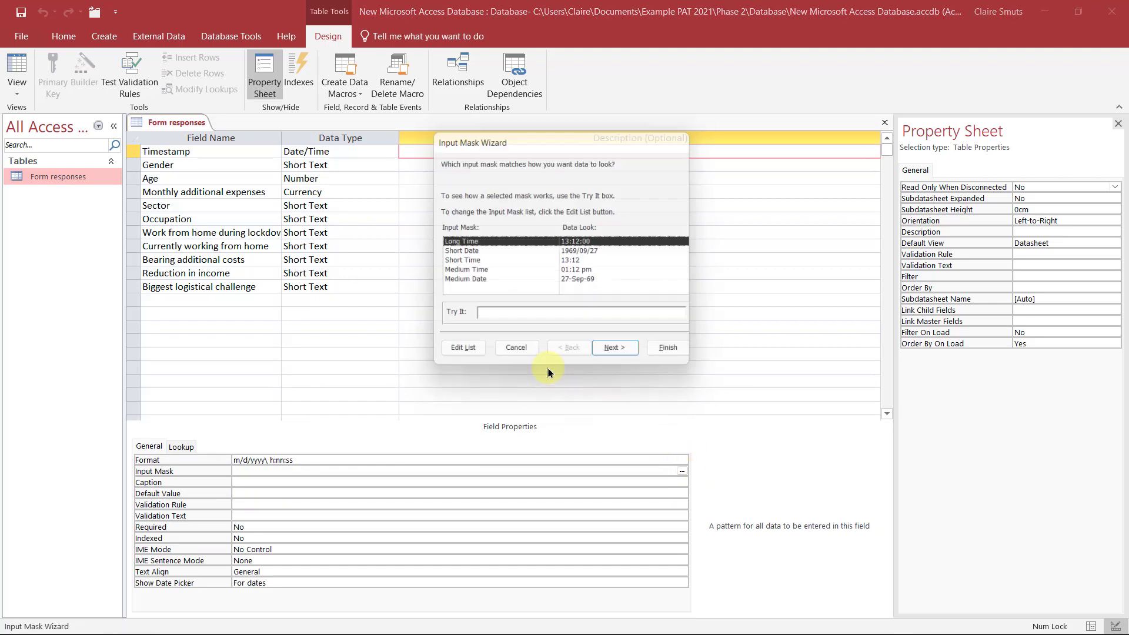
click(497, 251)
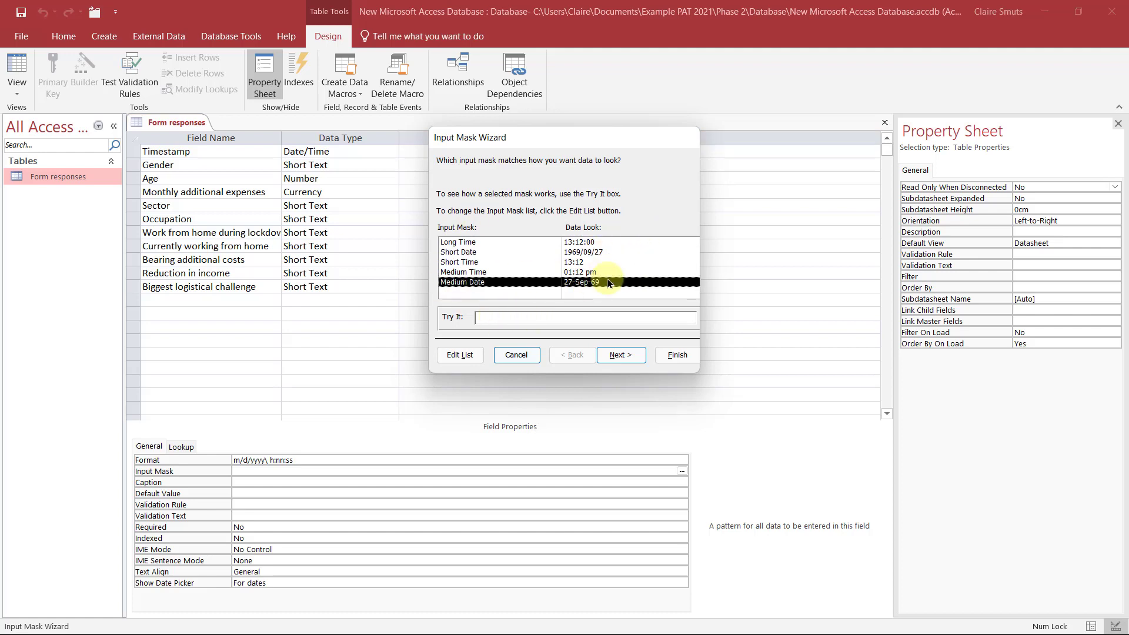
click(621, 355)
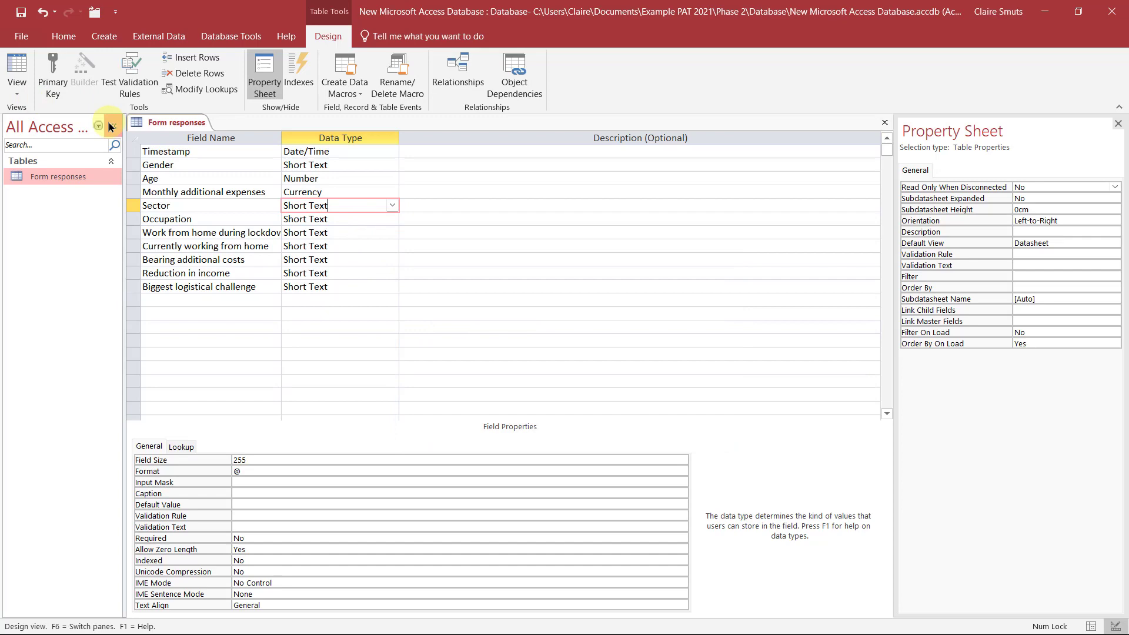
Step: Show the records in Datasheet view and list the Bearing additional costs filter values
click(17, 70)
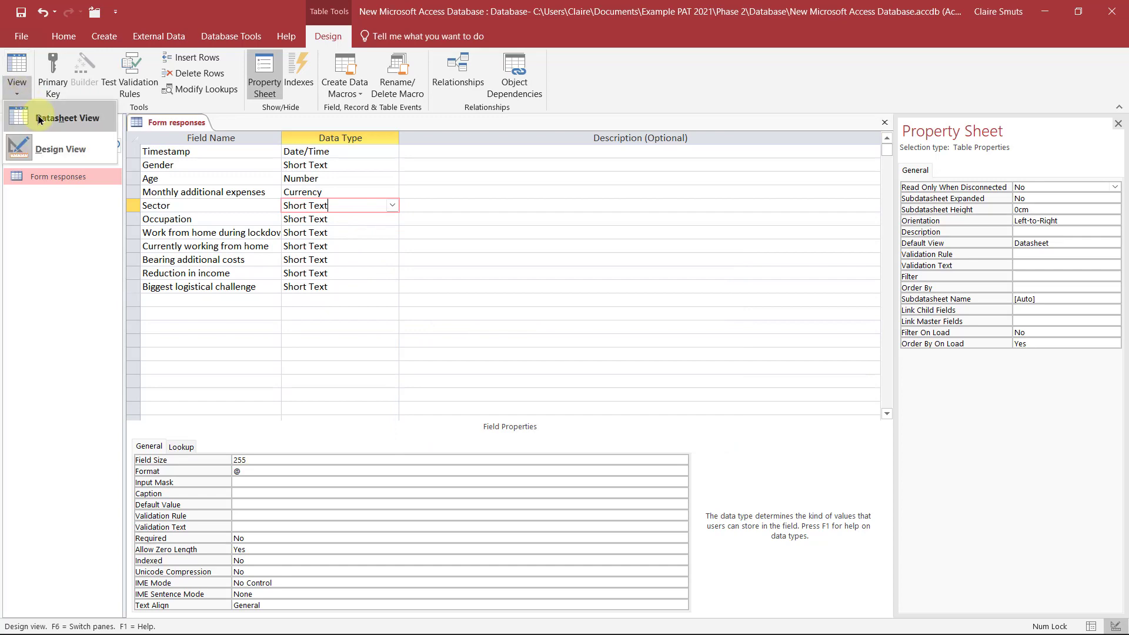
click(63, 118)
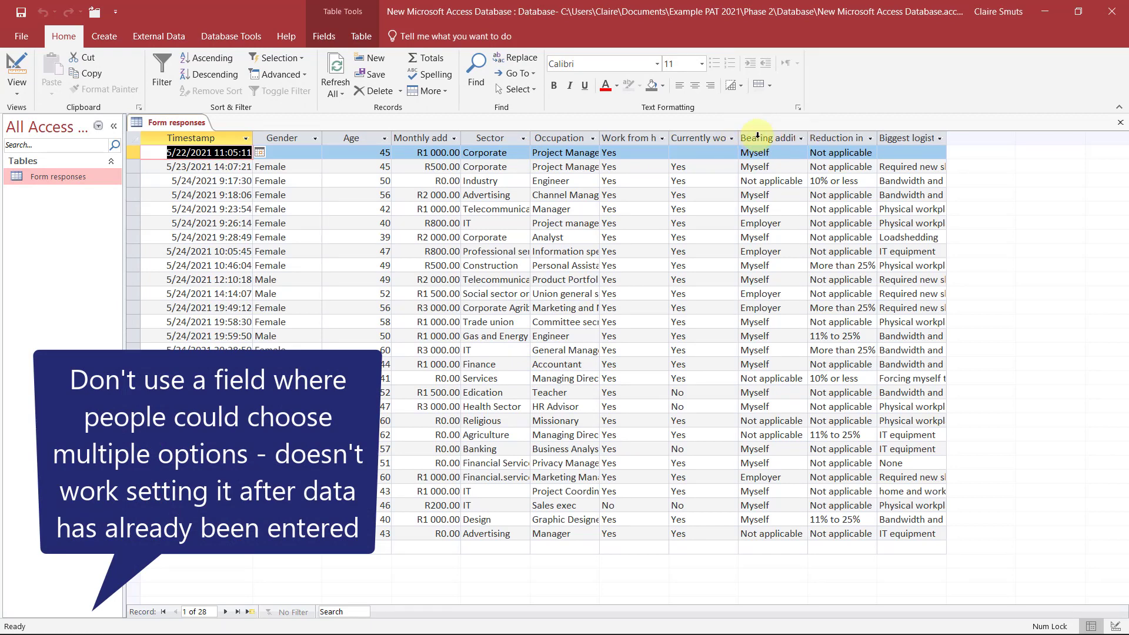
click(767, 138)
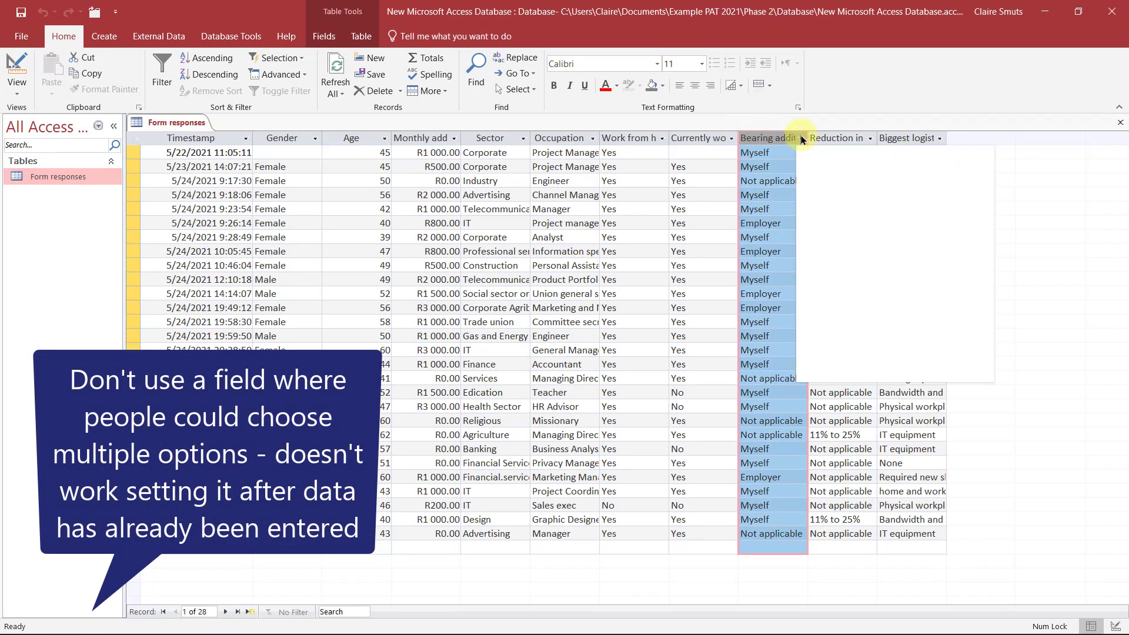
click(799, 138)
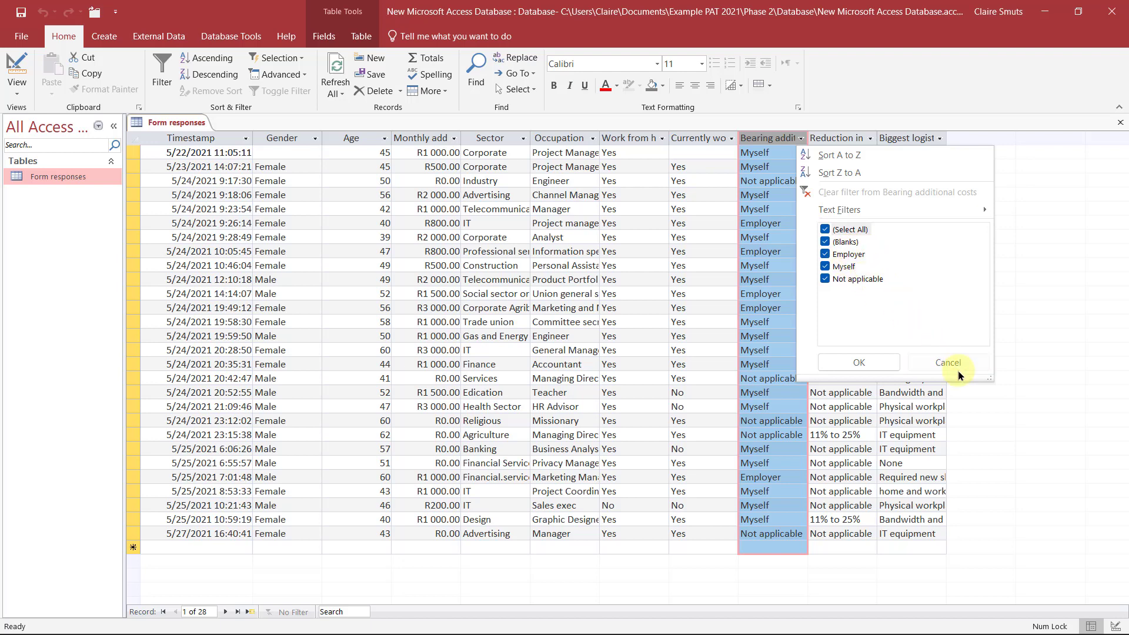
Step: Dismiss the filter list and check the first record's Bearing additional costs choices
click(948, 362)
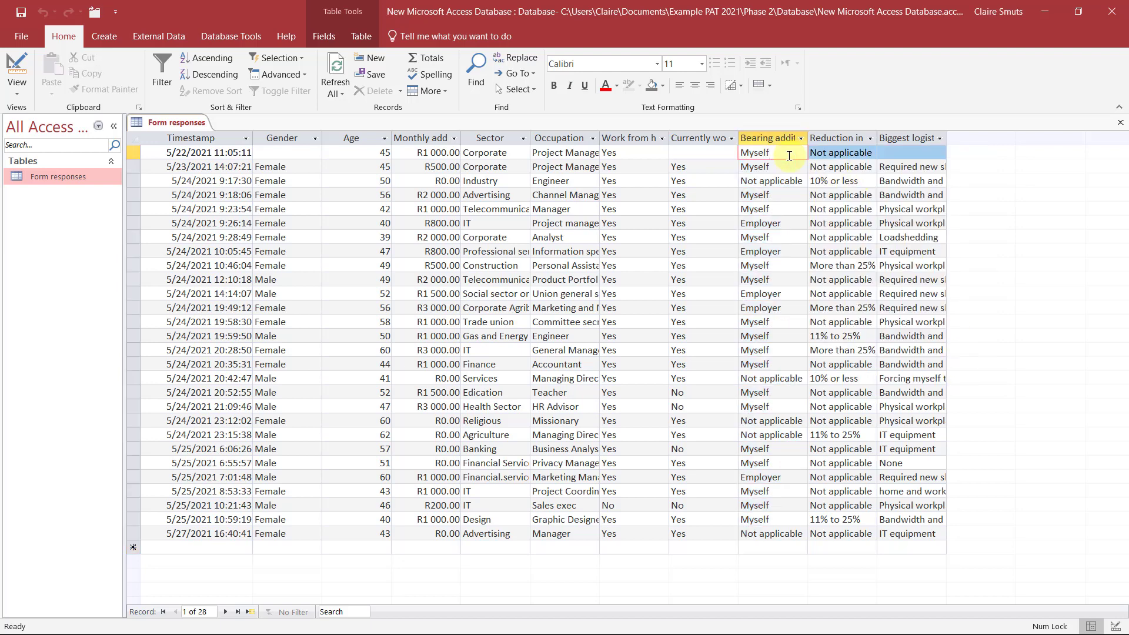
click(765, 152)
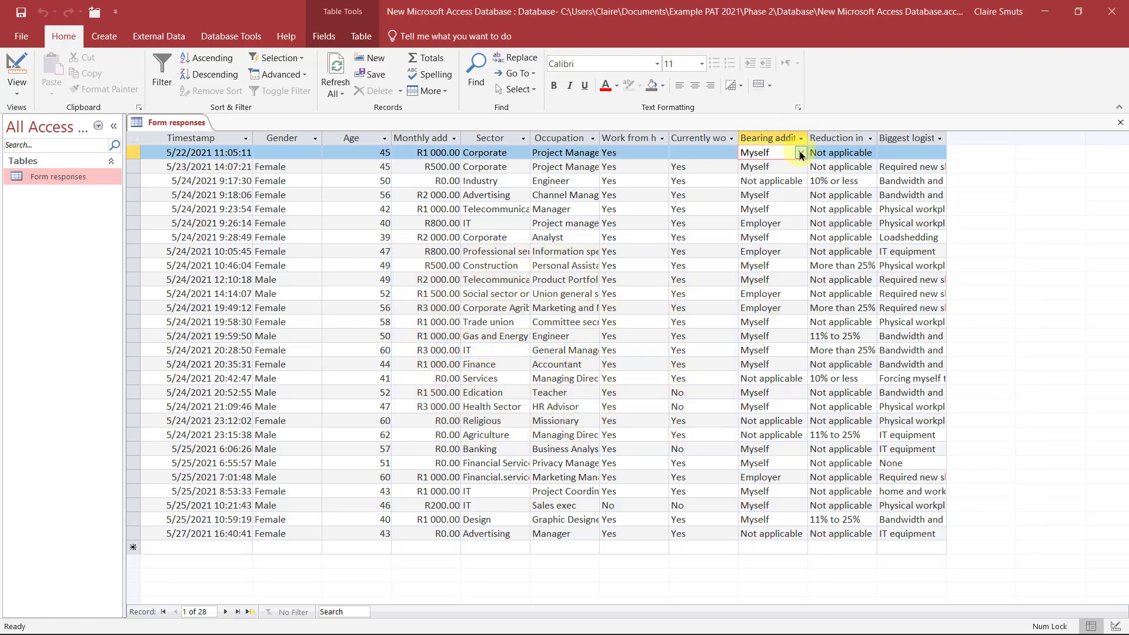
click(800, 152)
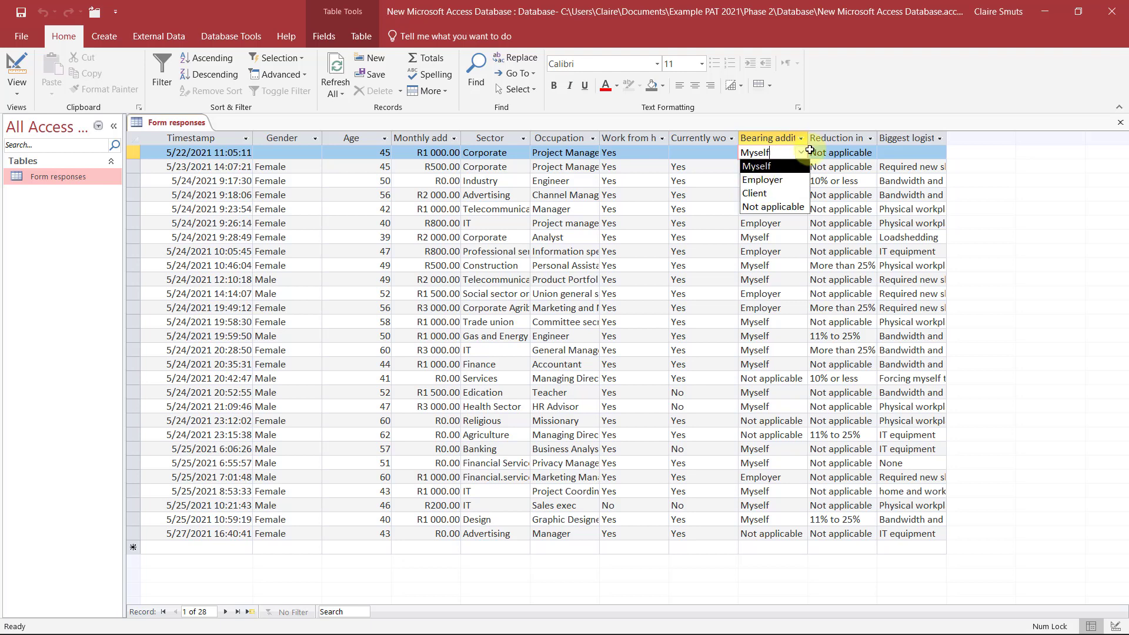
click(17, 68)
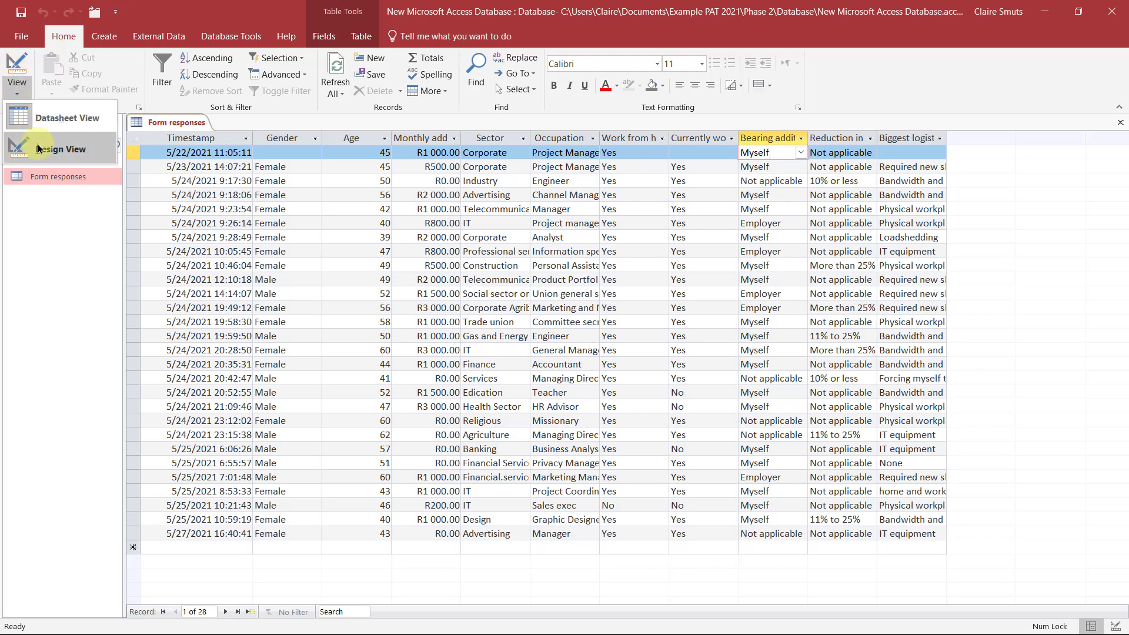
Step: Switch Form responses back to Design view
click(61, 149)
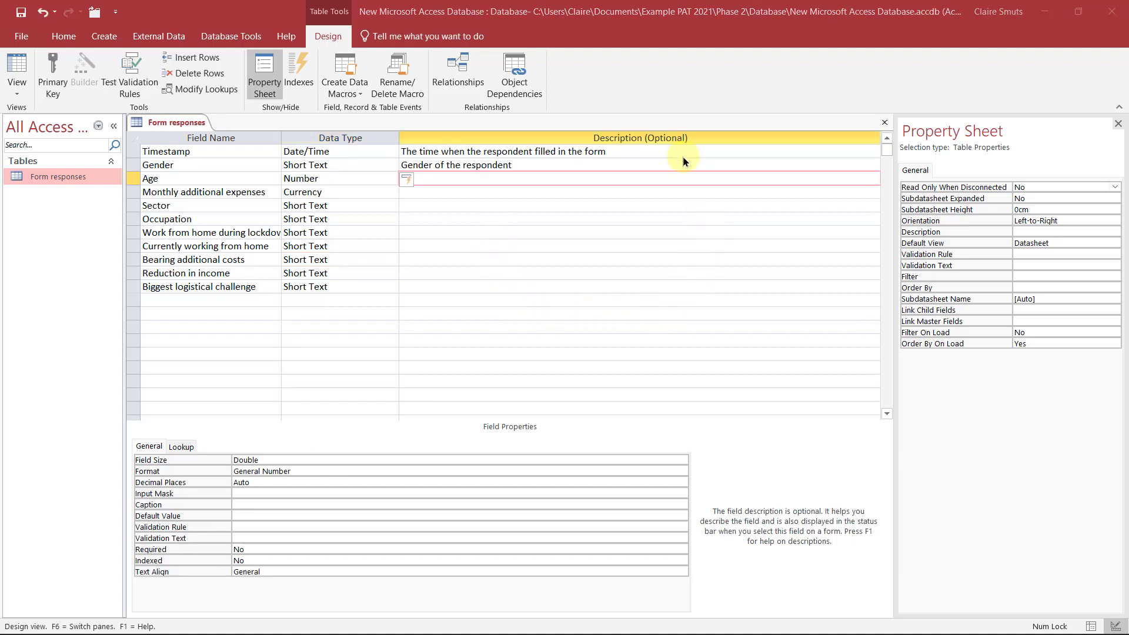
mouse_move(609, 103)
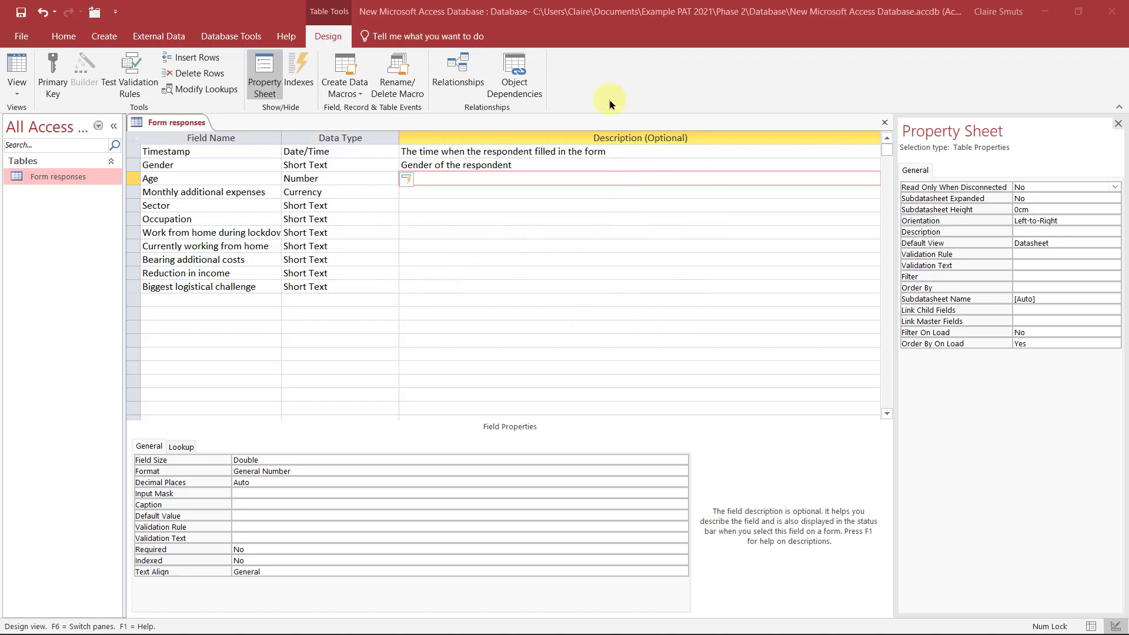
mouse_move(399, 208)
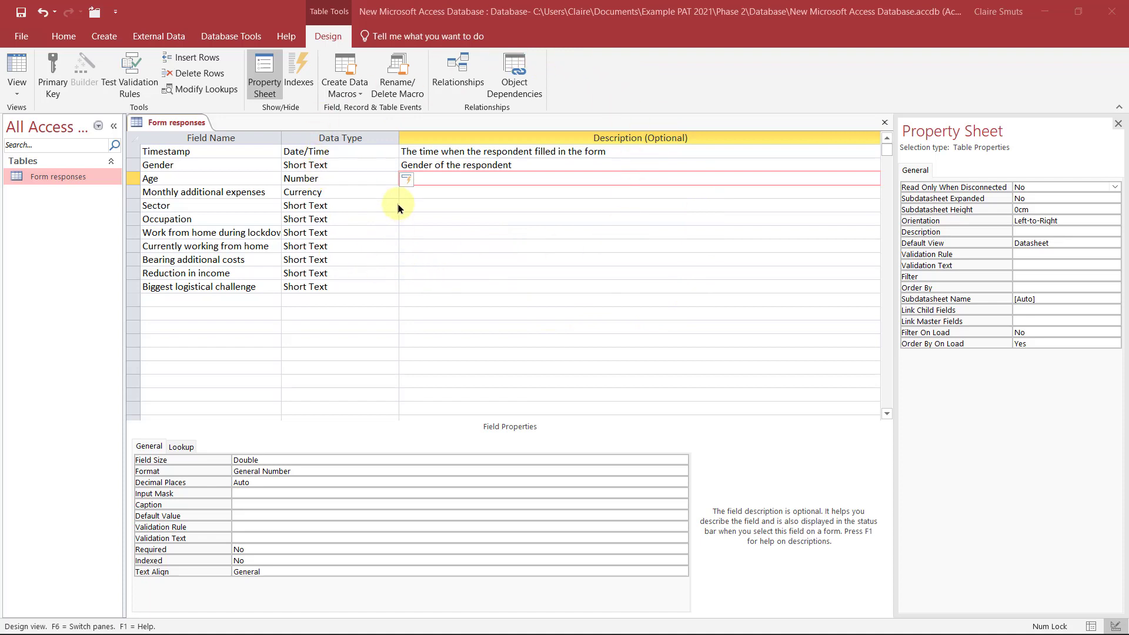
mouse_move(692, 216)
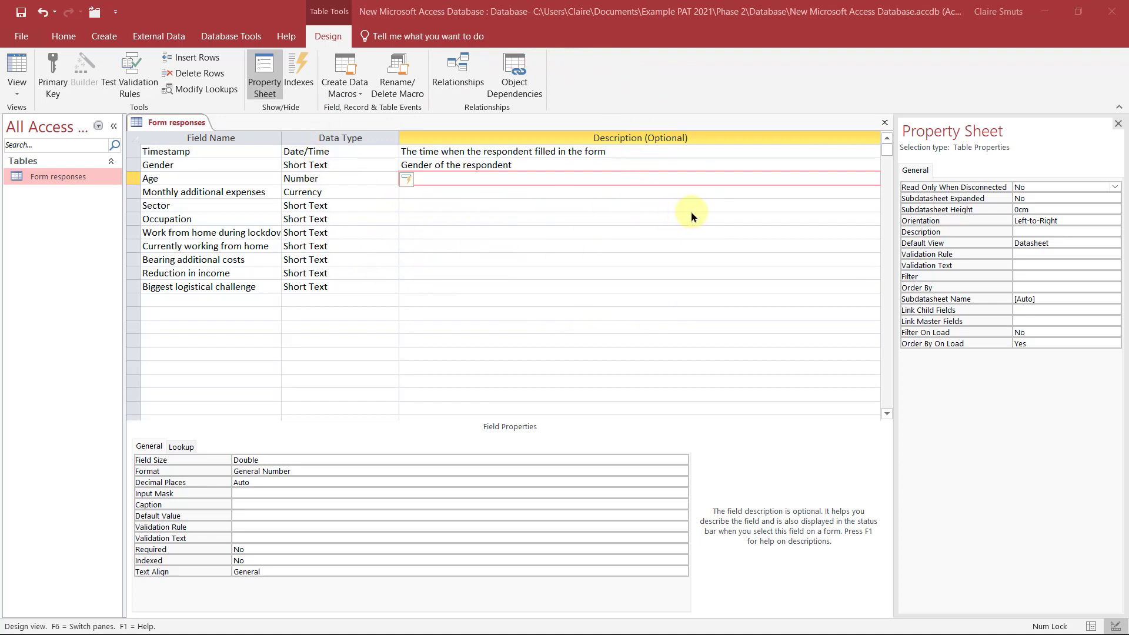
mouse_move(182, 275)
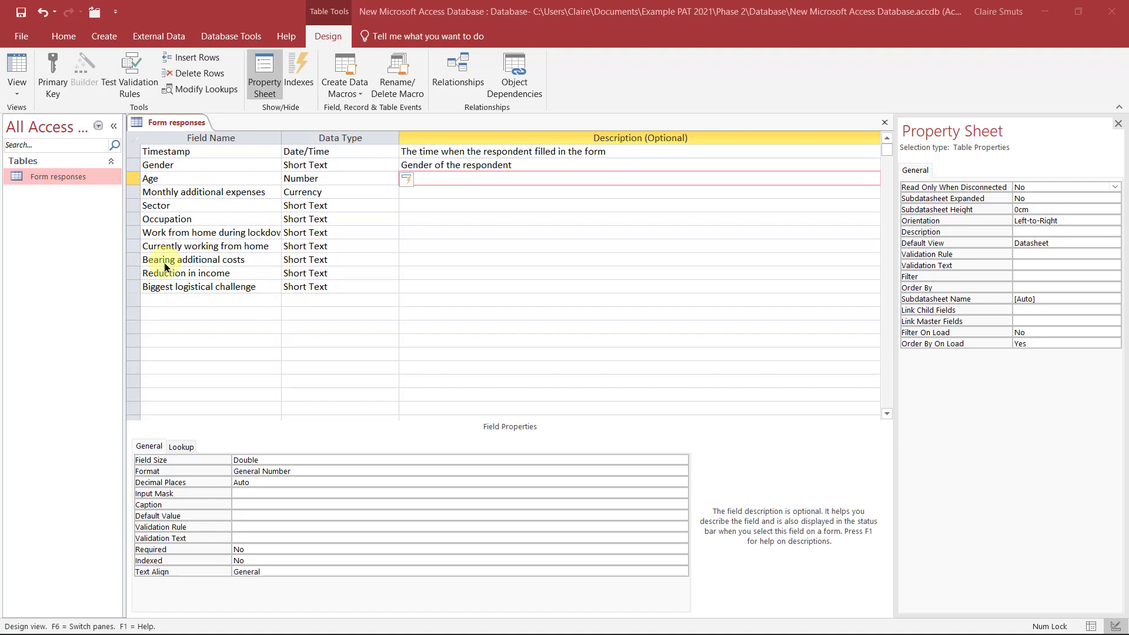
mouse_move(439, 277)
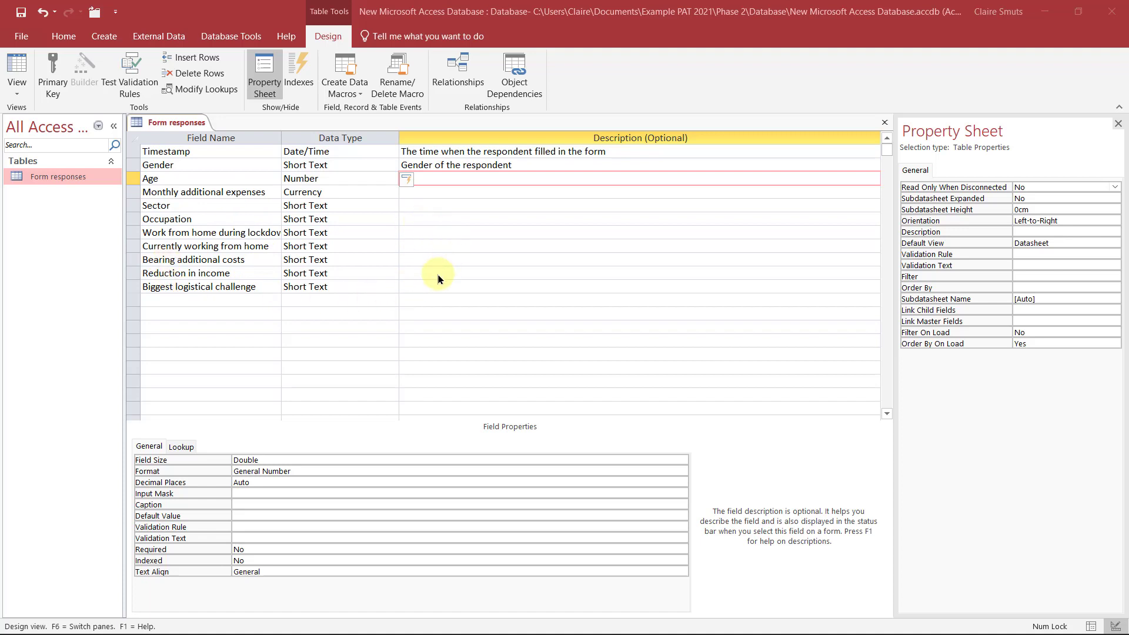
mouse_move(646, 274)
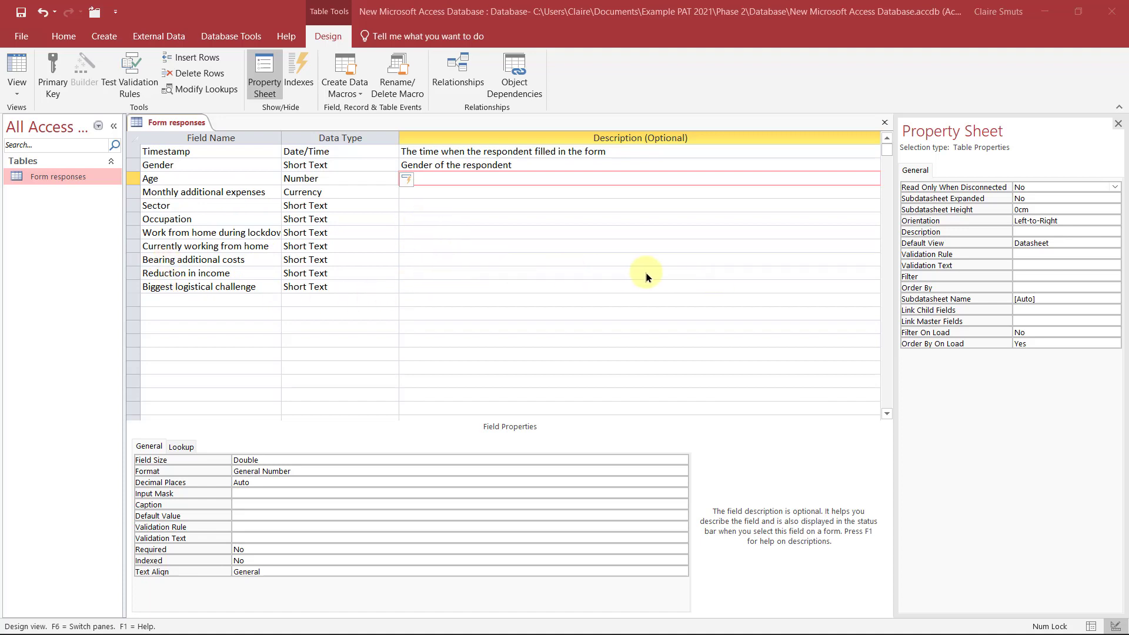
mouse_move(462, 322)
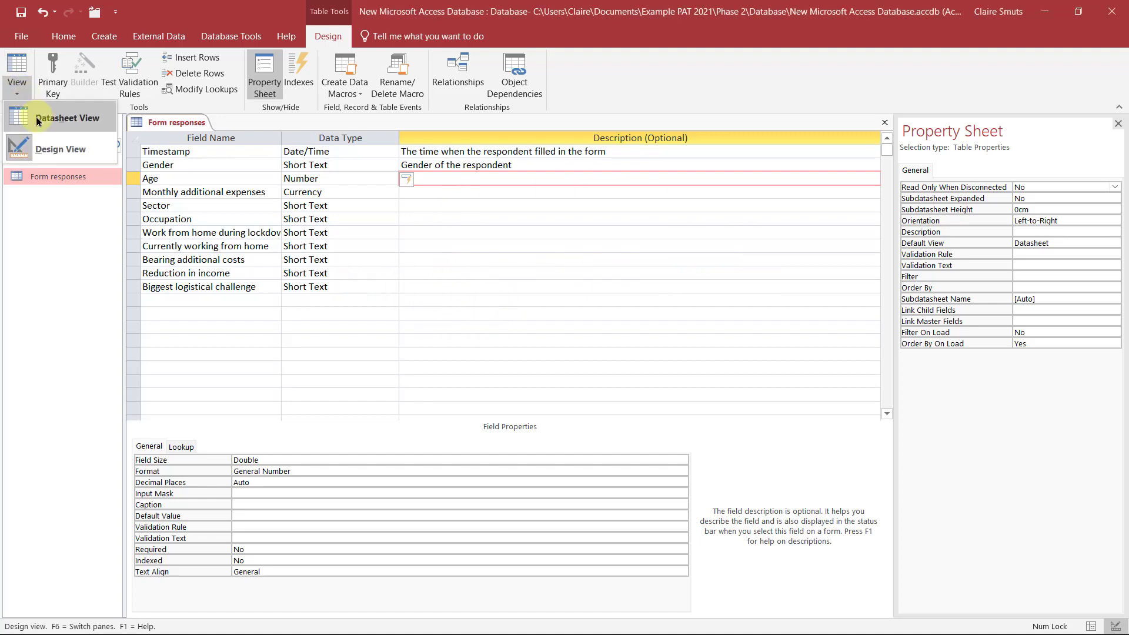
click(62, 117)
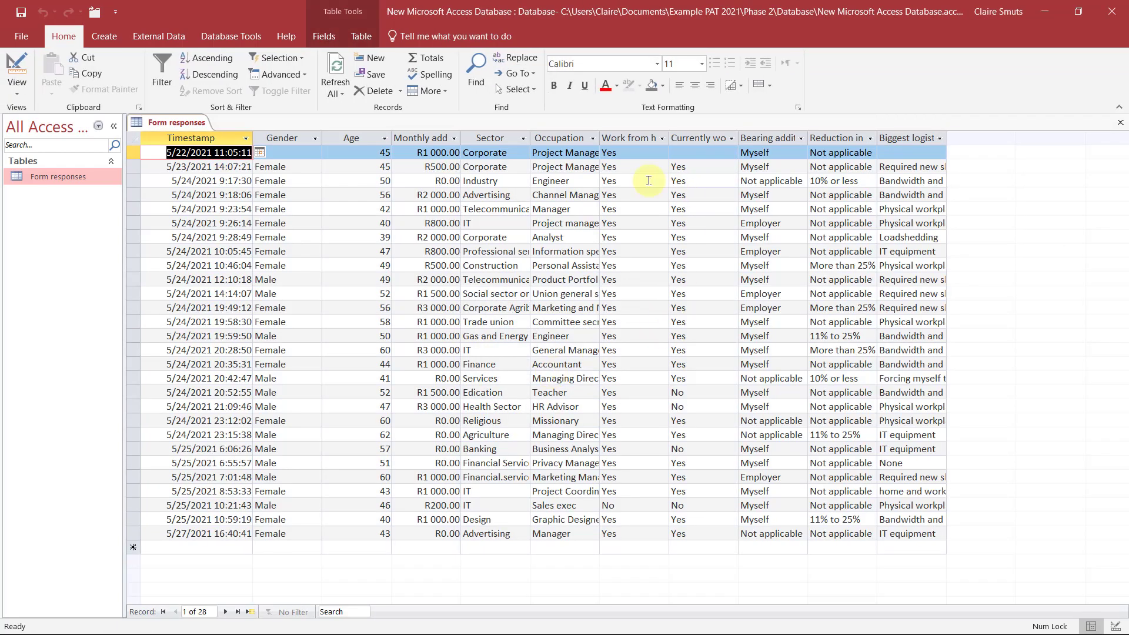
click(633, 138)
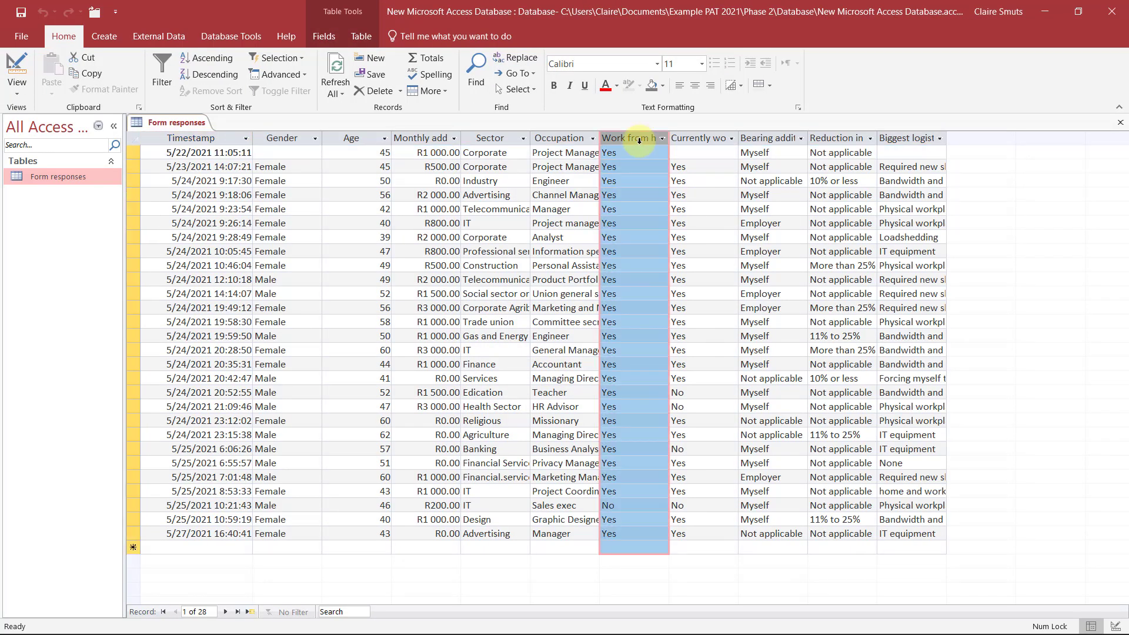
click(17, 74)
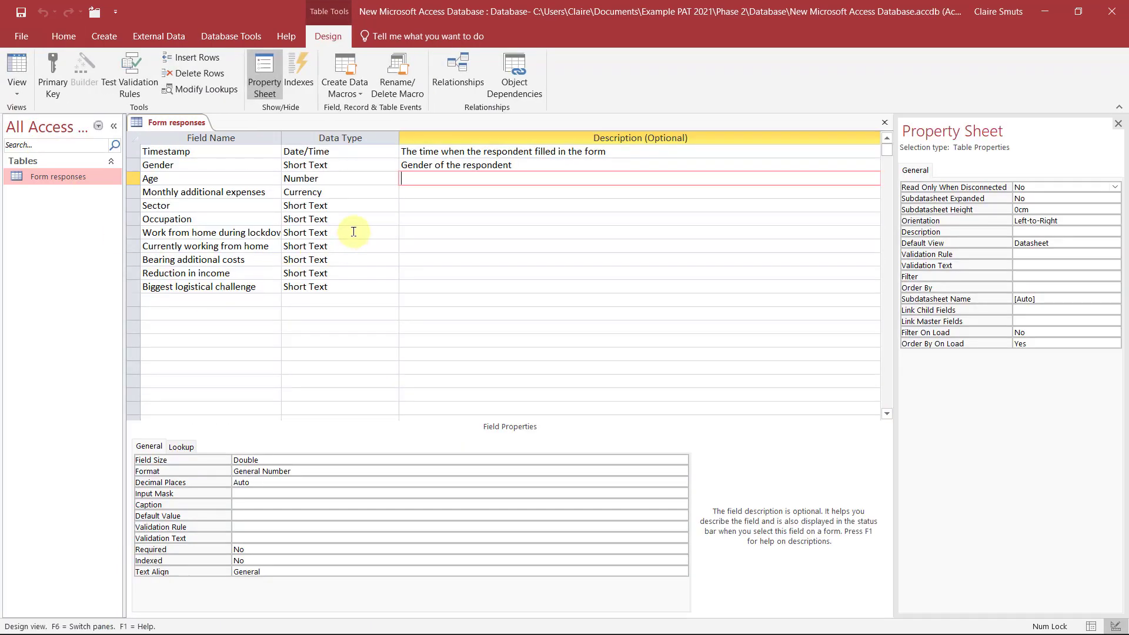
Step: Make the lockdown work-from-home field Yes/No, review its Lookup tab, and tick the input-mask rubric item
click(391, 232)
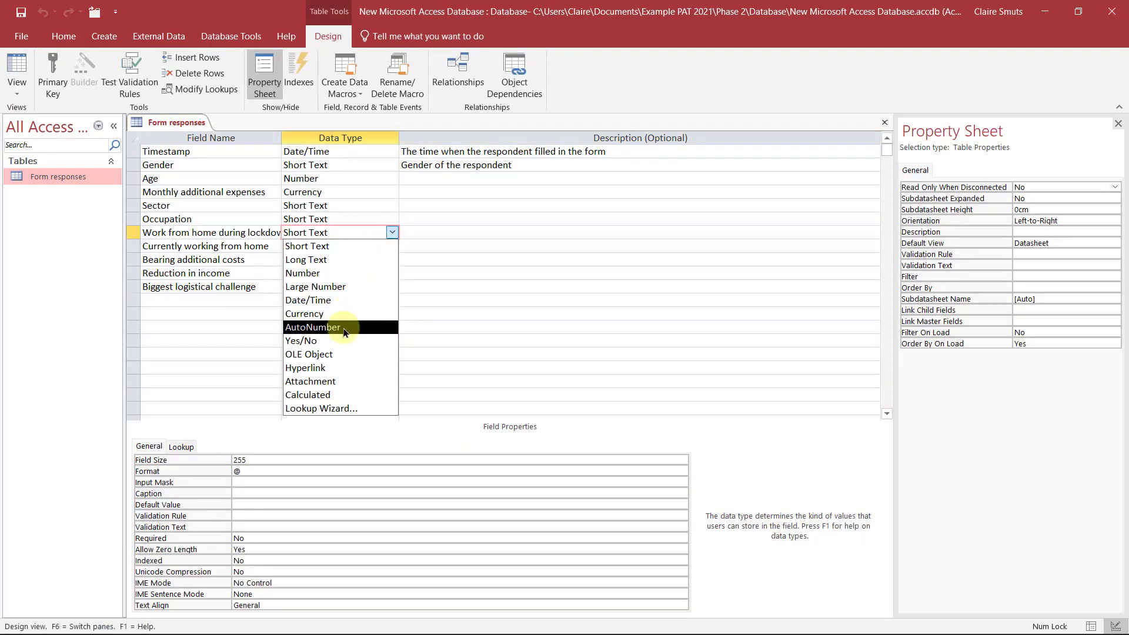
click(300, 340)
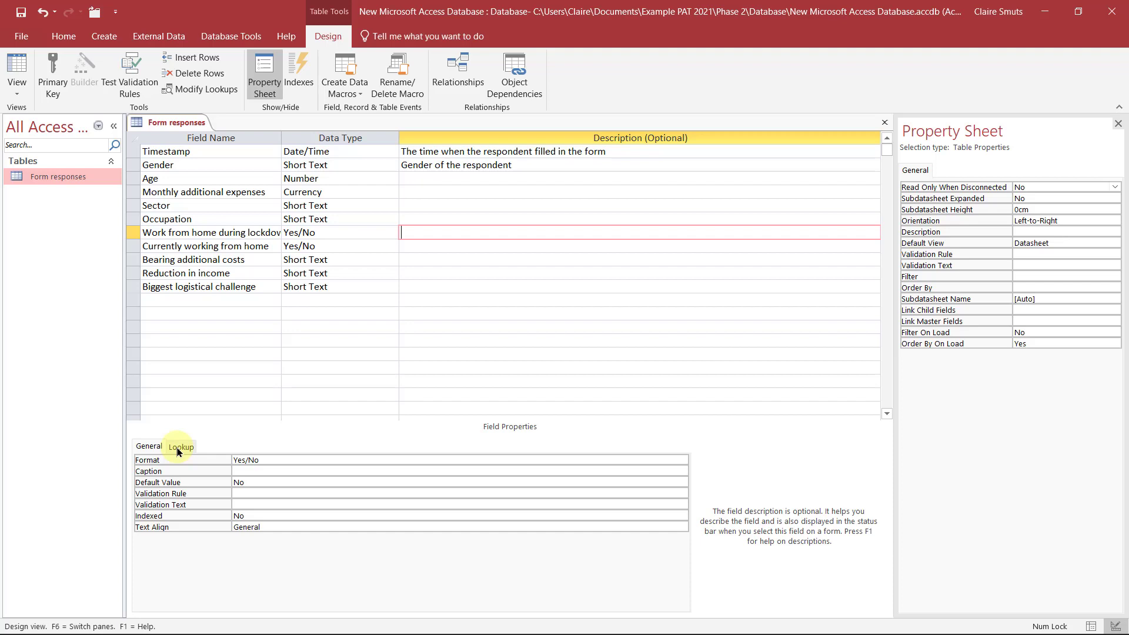
click(181, 446)
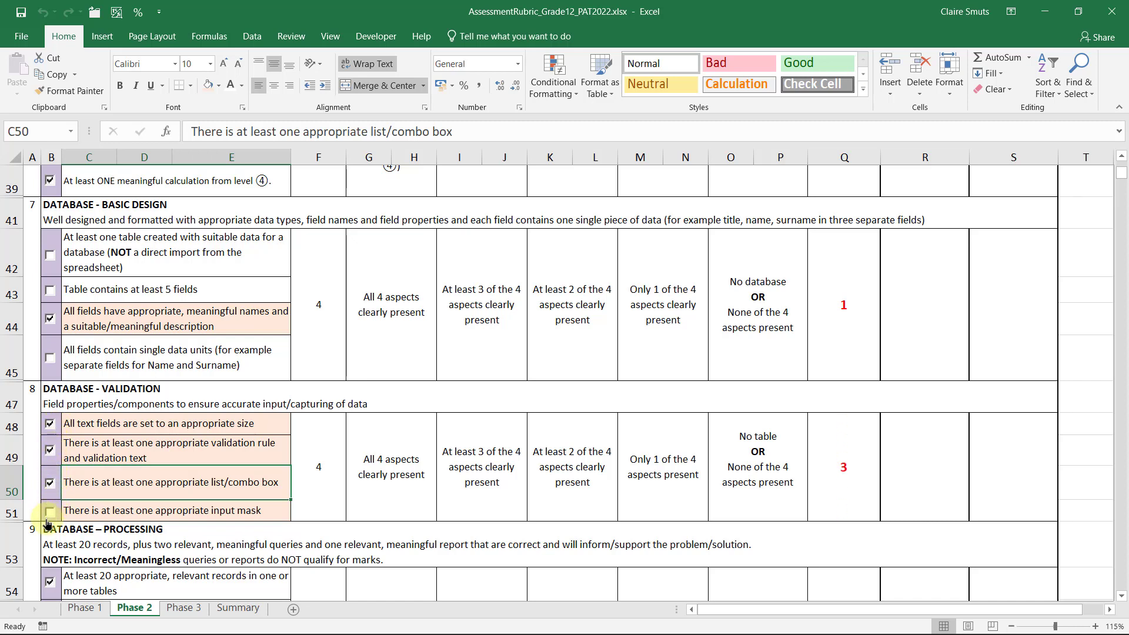
click(48, 511)
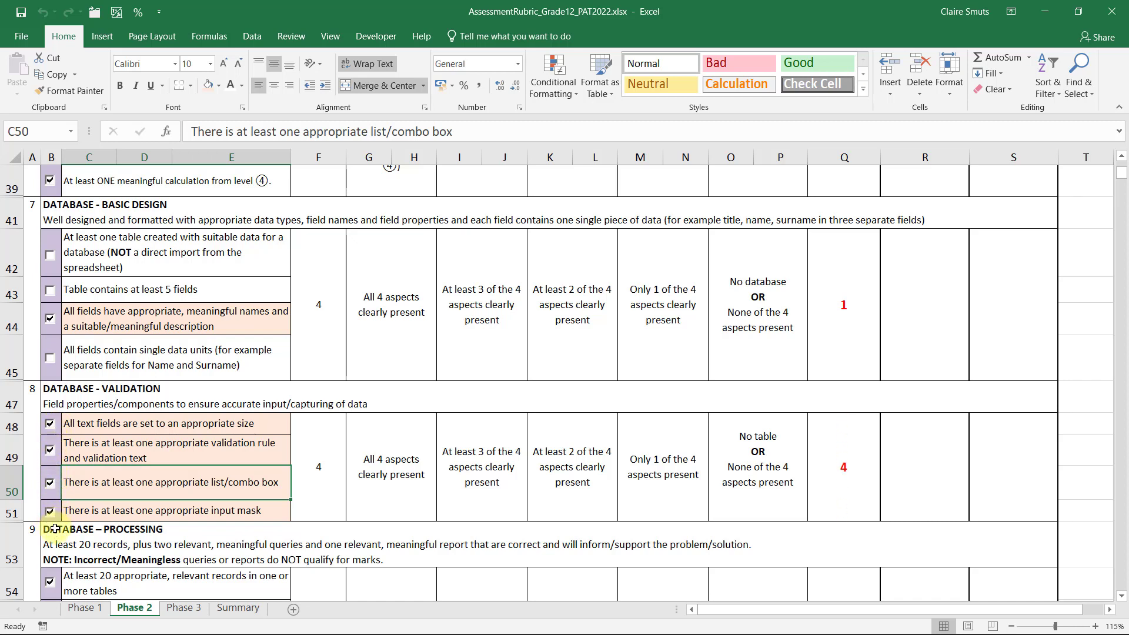